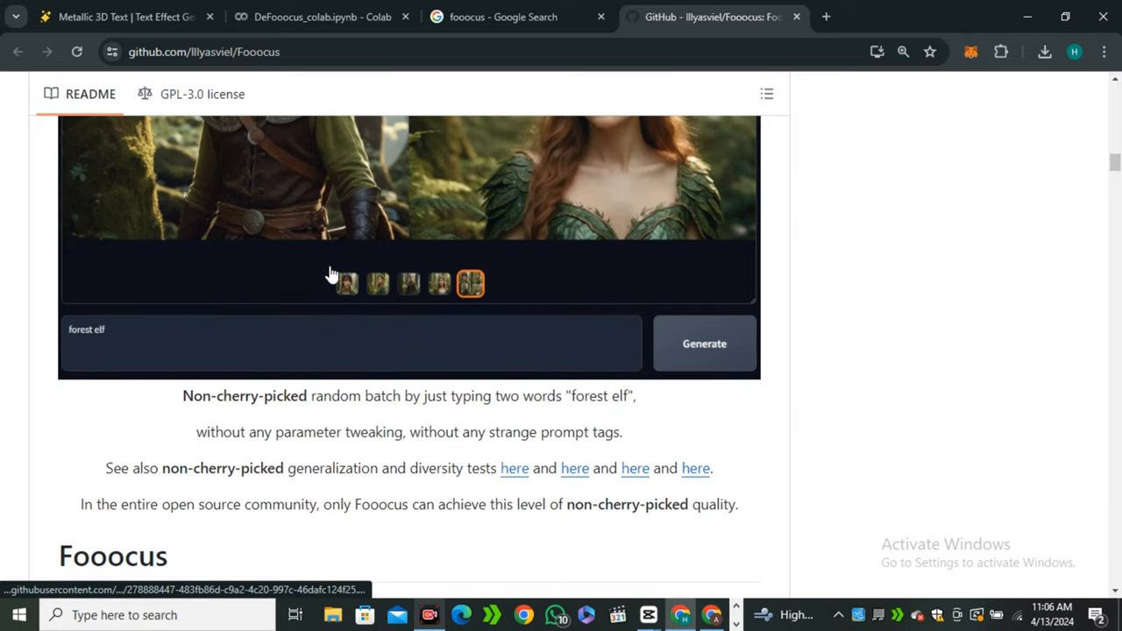
# Switch from the Fooocus readme to the running DeFooocus 0.1 interface tab
pyautogui.click(517, 15)
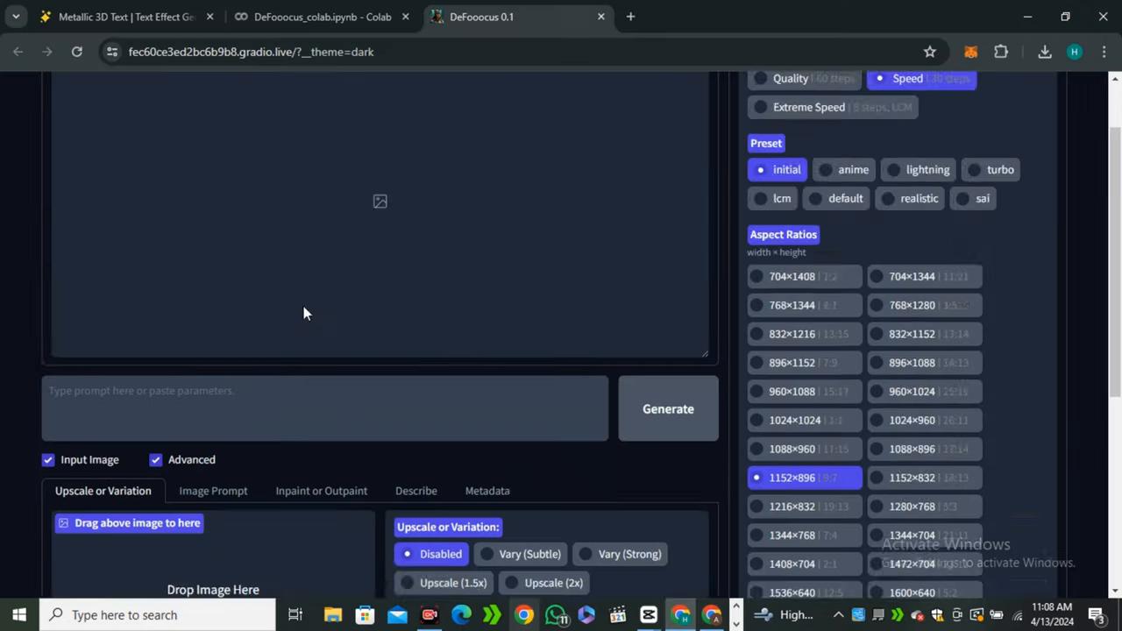
pyautogui.click(841, 18)
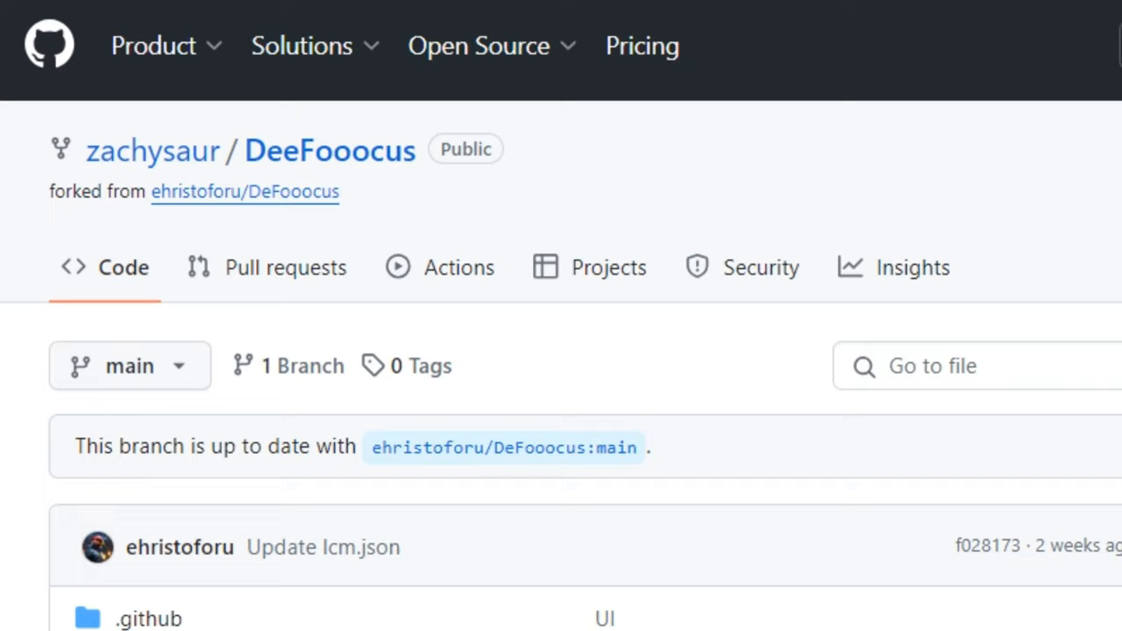
pyautogui.scroll(-3)
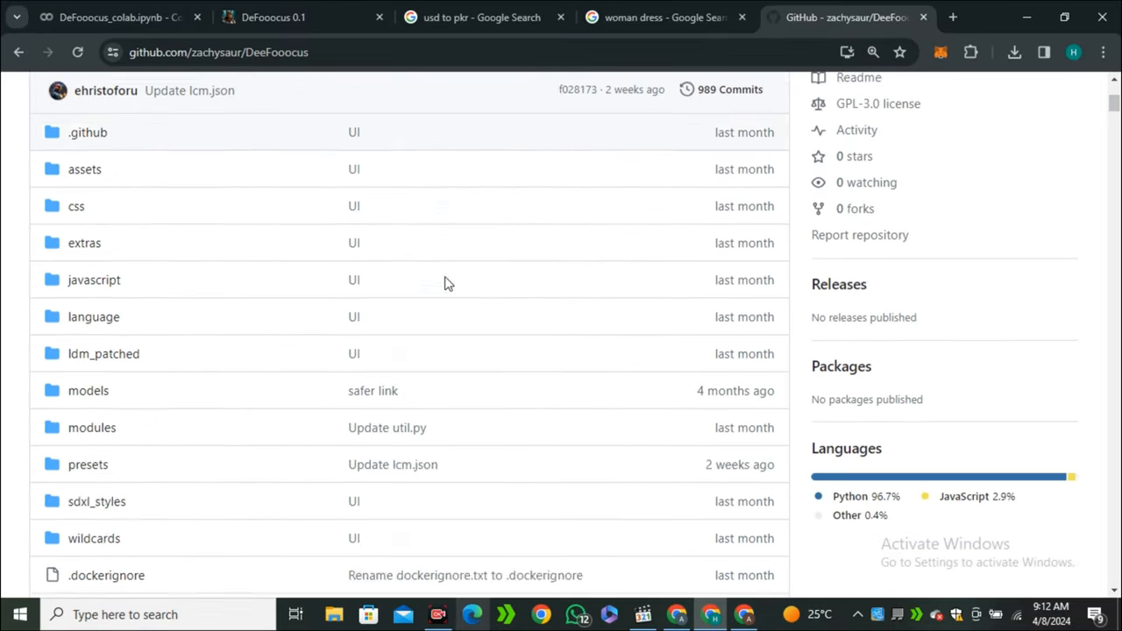
pyautogui.scroll(-3)
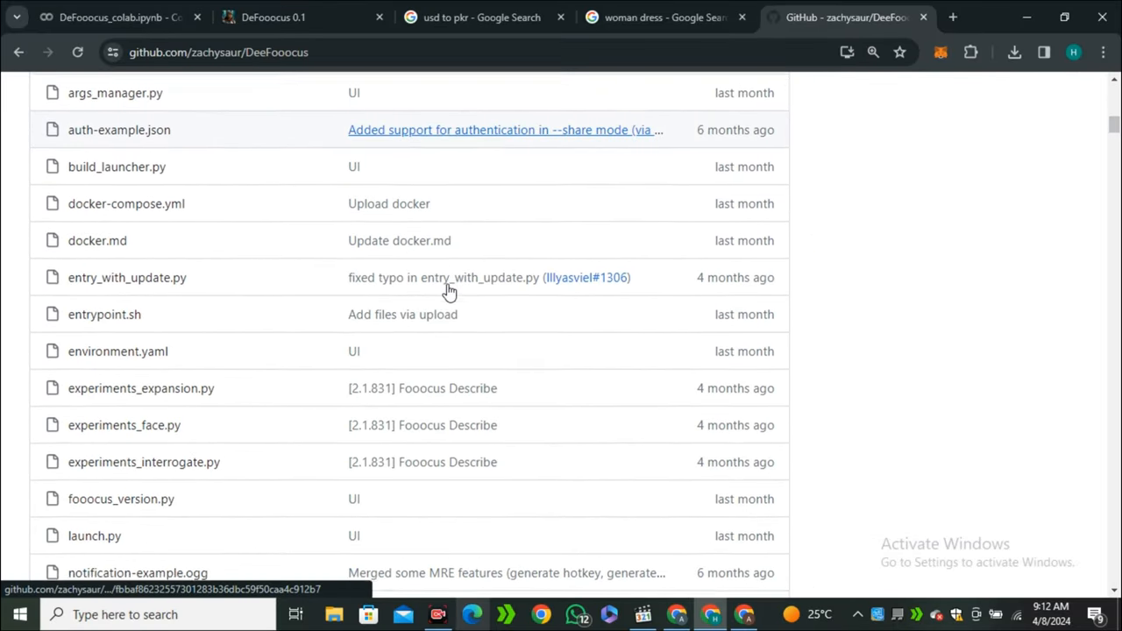
pyautogui.scroll(-3)
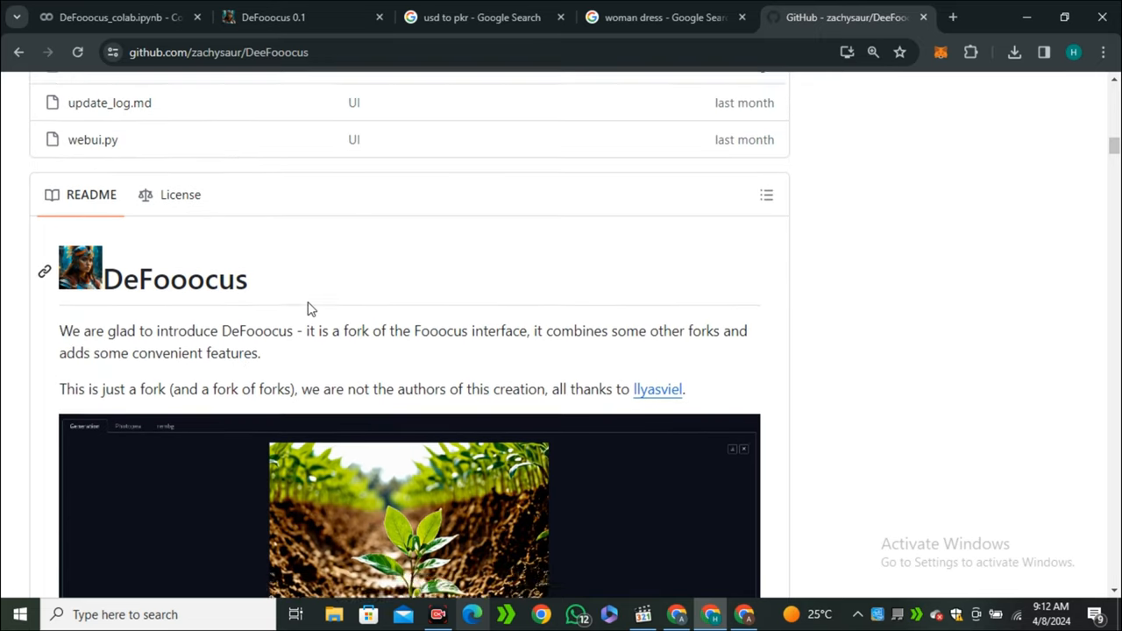
pyautogui.scroll(-3)
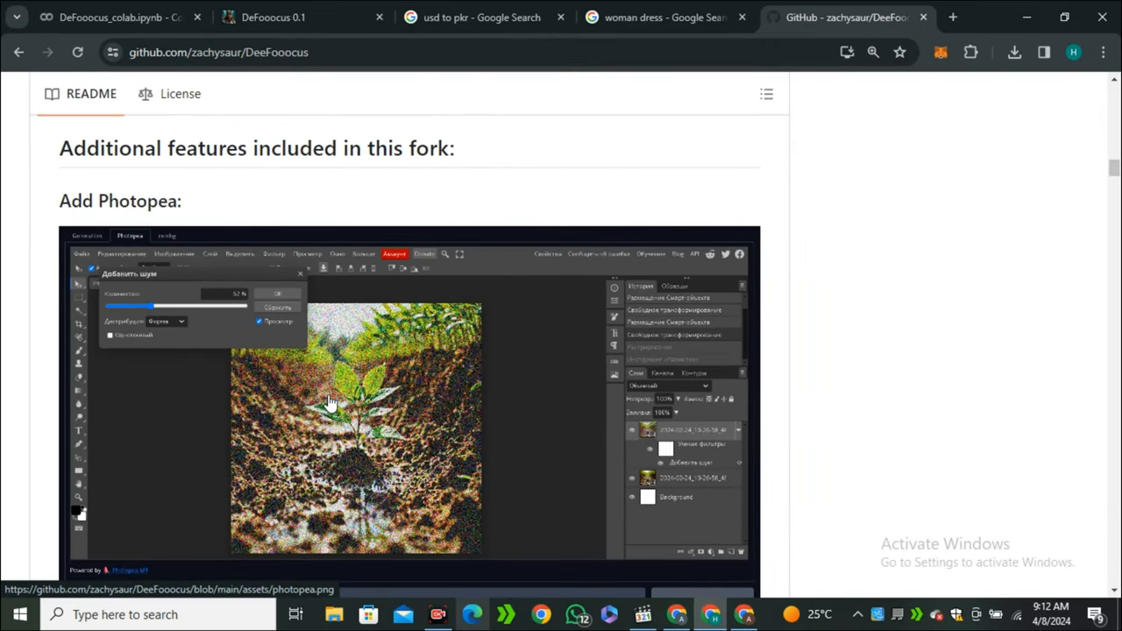
pyautogui.scroll(-3)
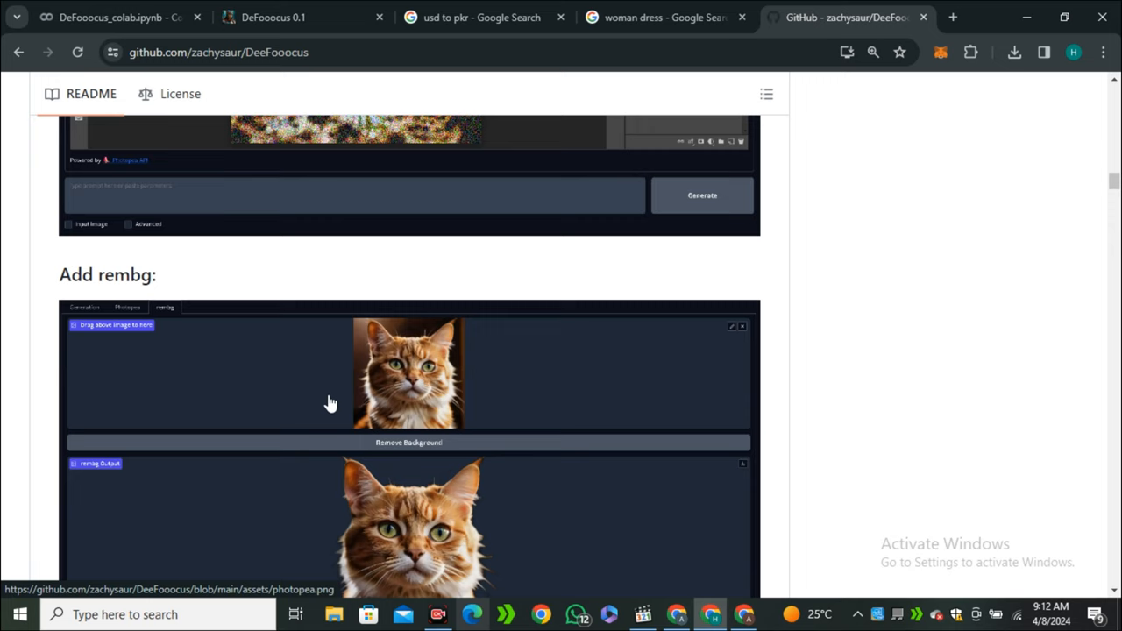
pyautogui.scroll(-3)
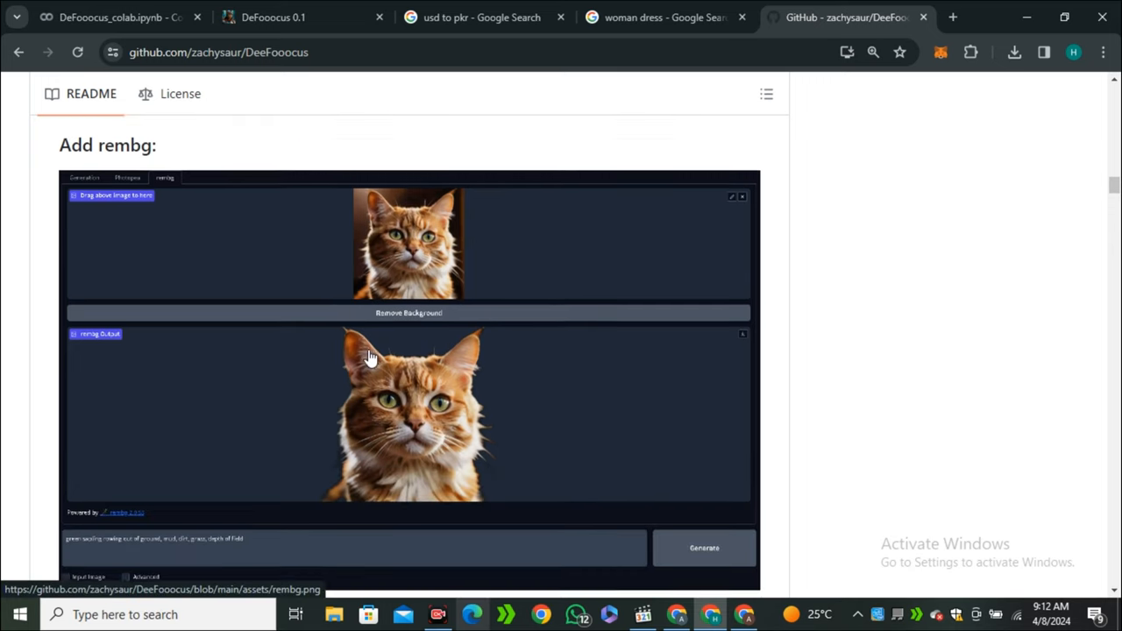
pyautogui.scroll(-3)
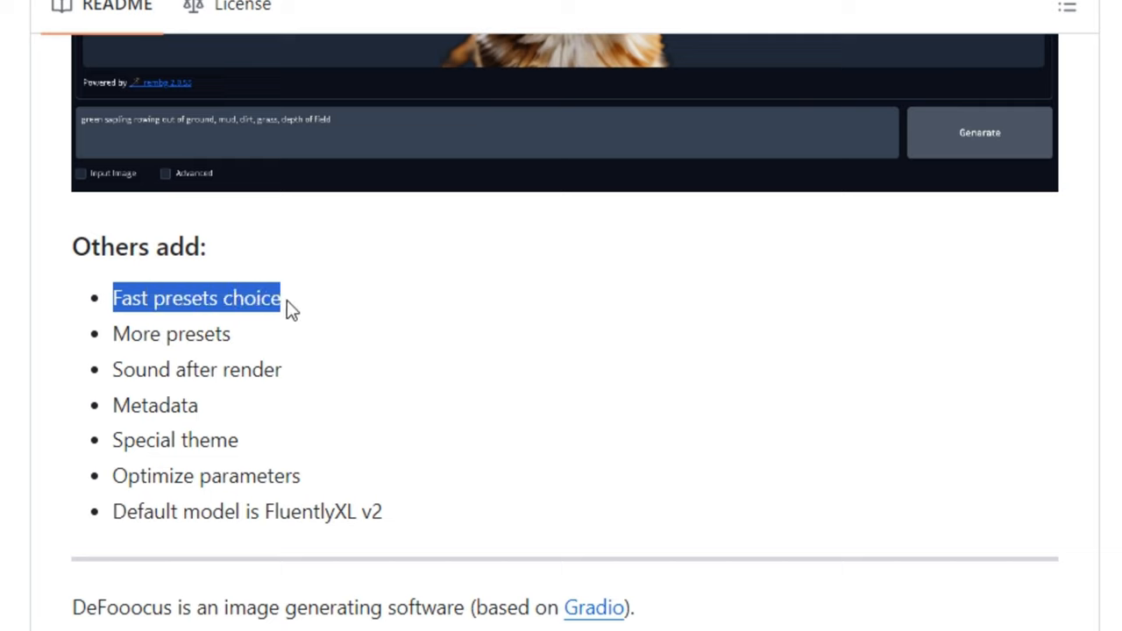
pyautogui.moveTo(113, 386)
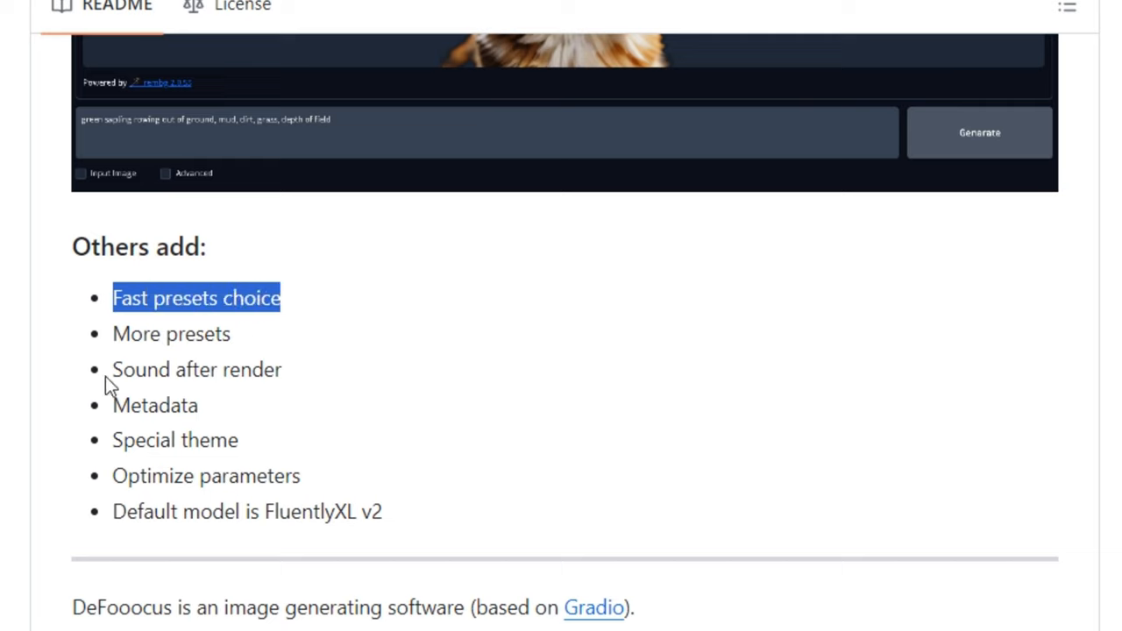
pyautogui.doubleClick(154, 403)
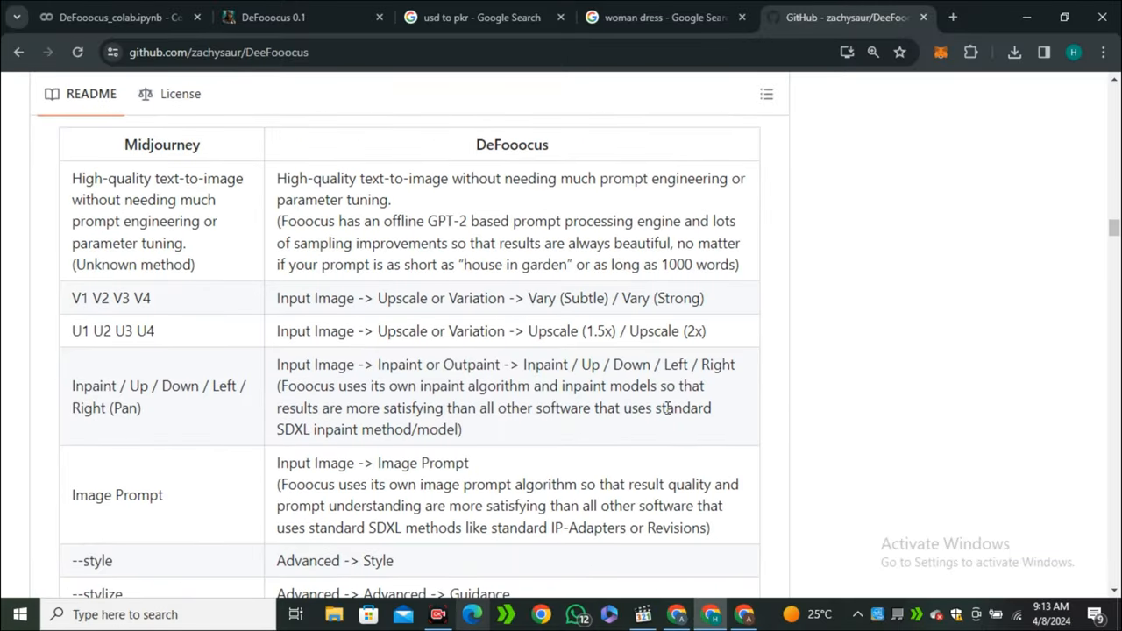
pyautogui.scroll(-3)
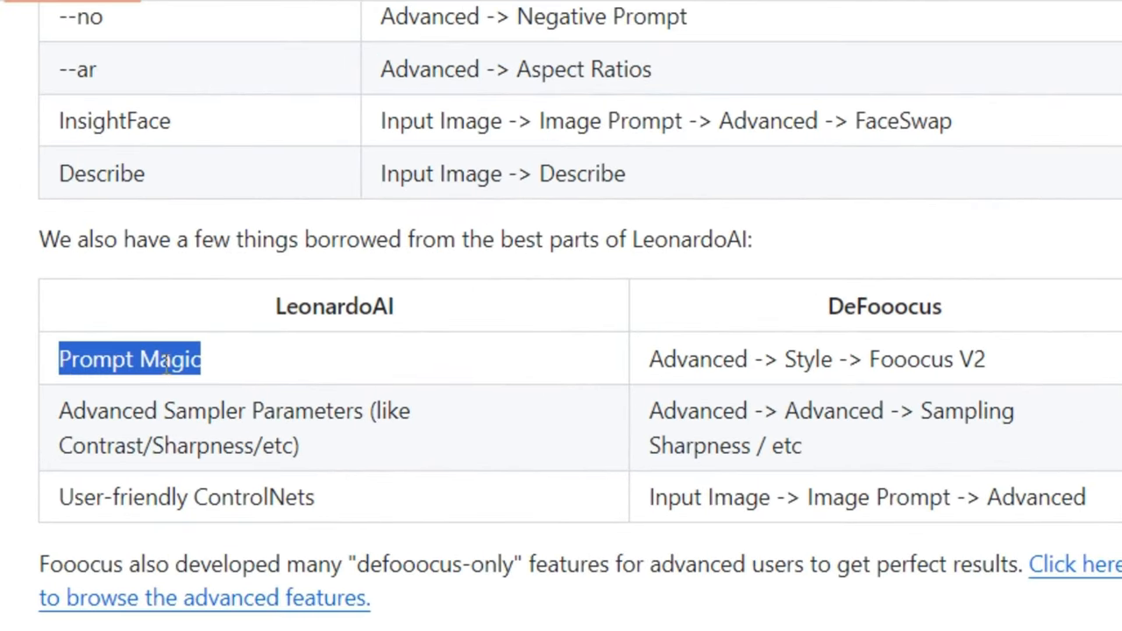
pyautogui.moveTo(228, 384)
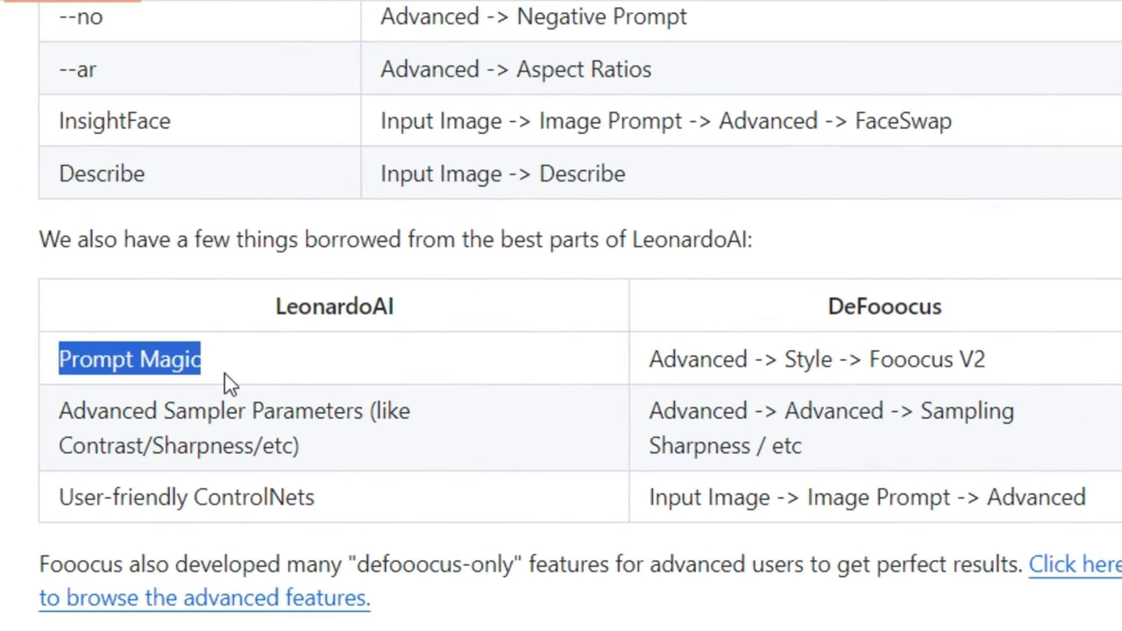
pyautogui.moveTo(315, 386)
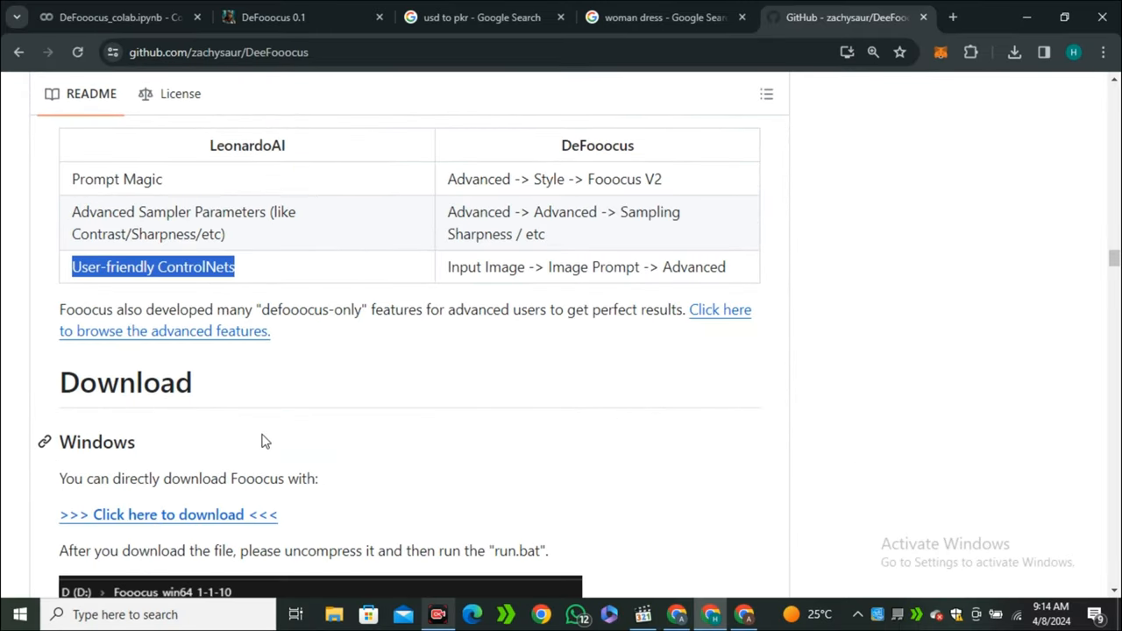
pyautogui.scroll(-3)
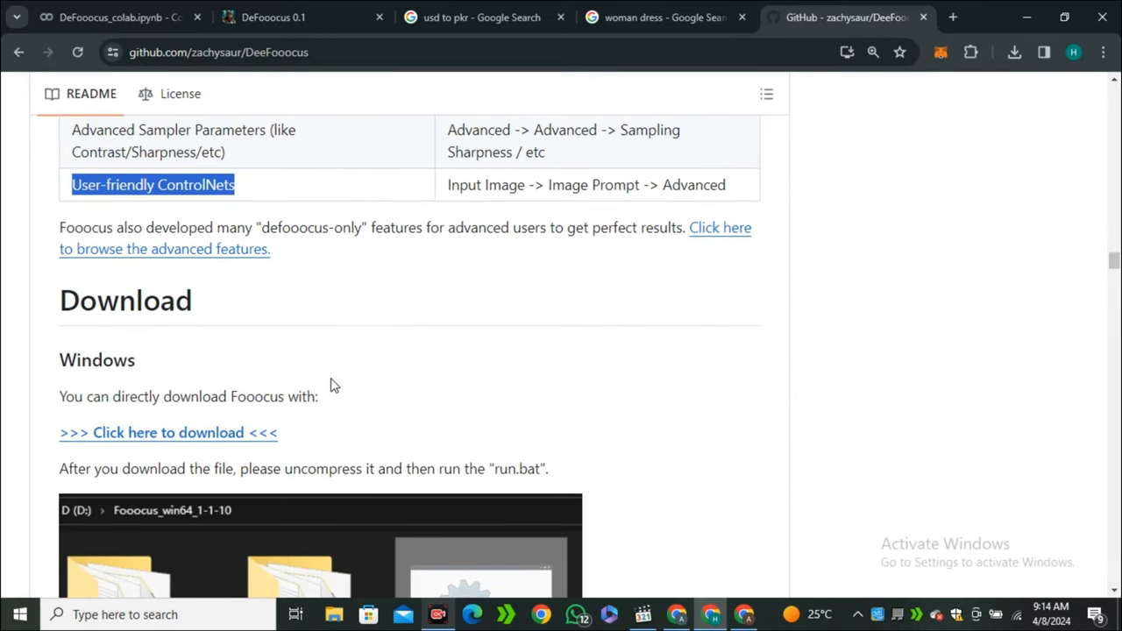
pyautogui.scroll(-3)
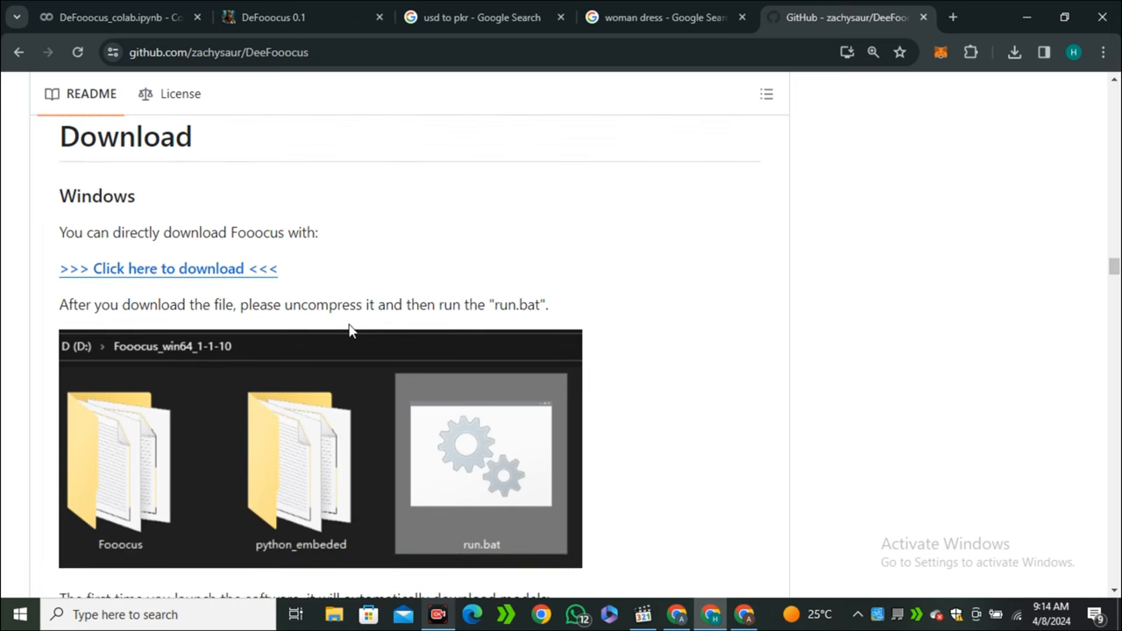
pyautogui.scroll(-3)
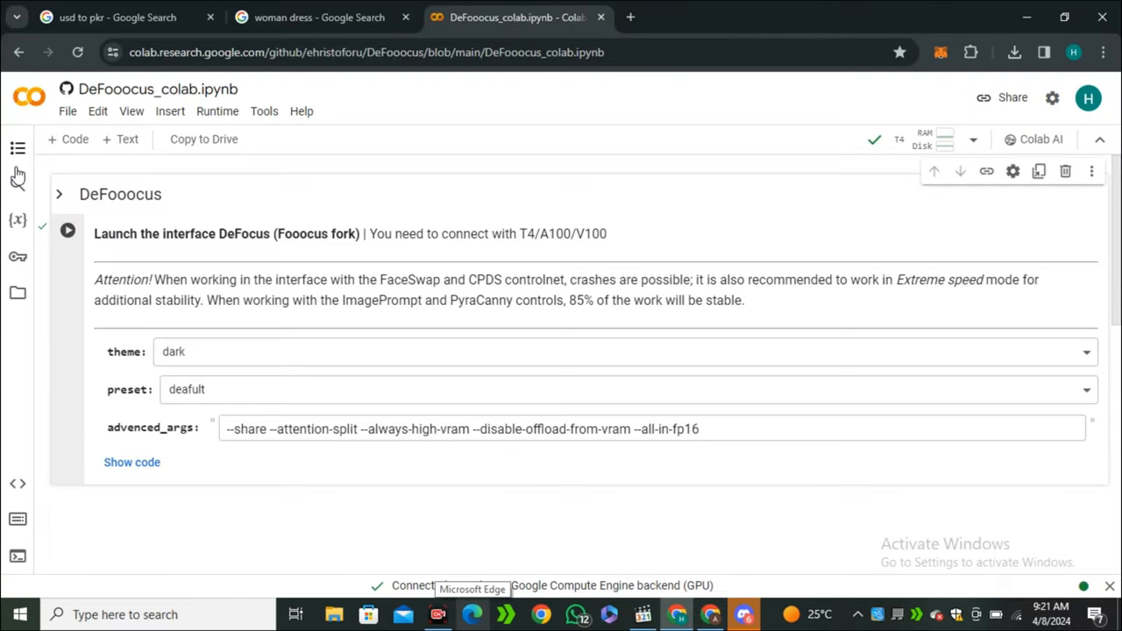
# Run the DeFooocus launch cell despite the warning and follow its gradio.live public link
pyautogui.click(68, 231)
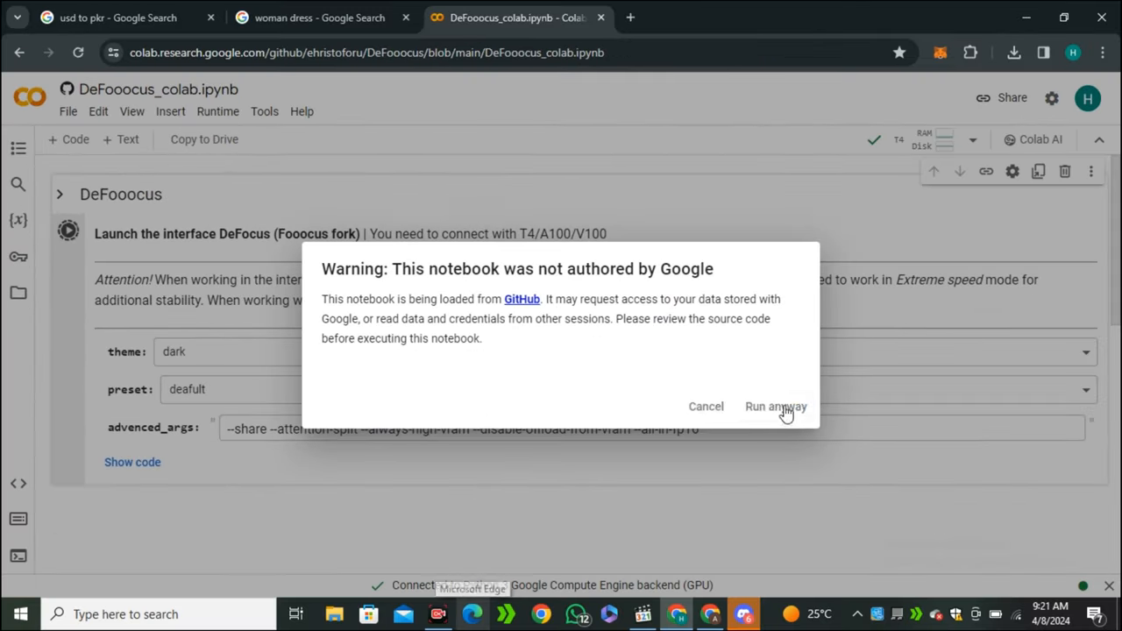
pyautogui.click(775, 407)
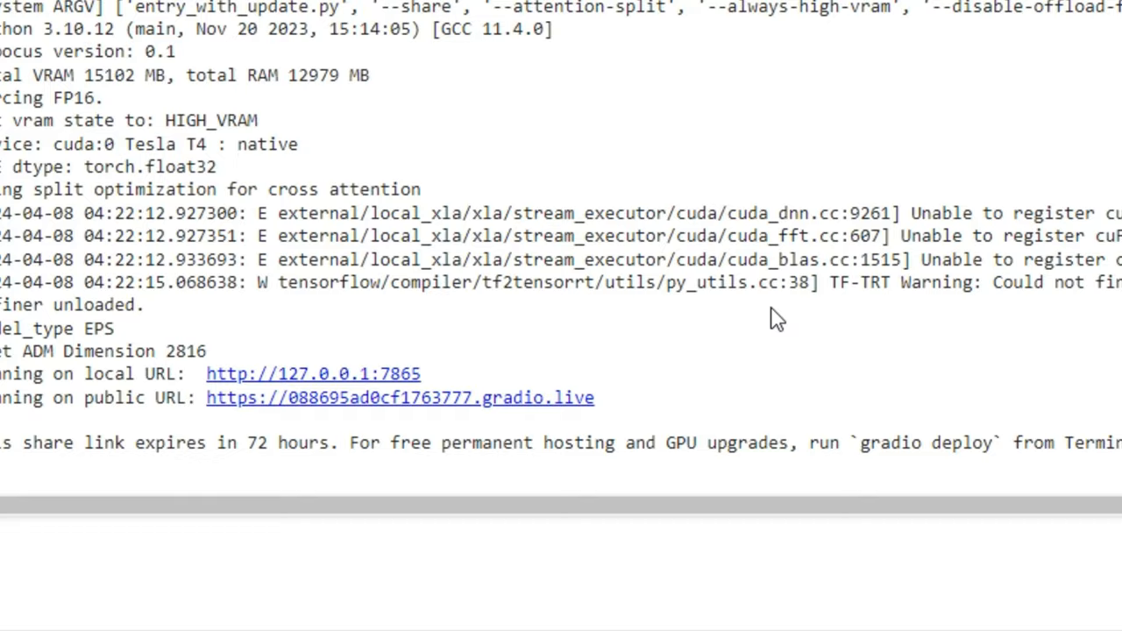
pyautogui.click(399, 397)
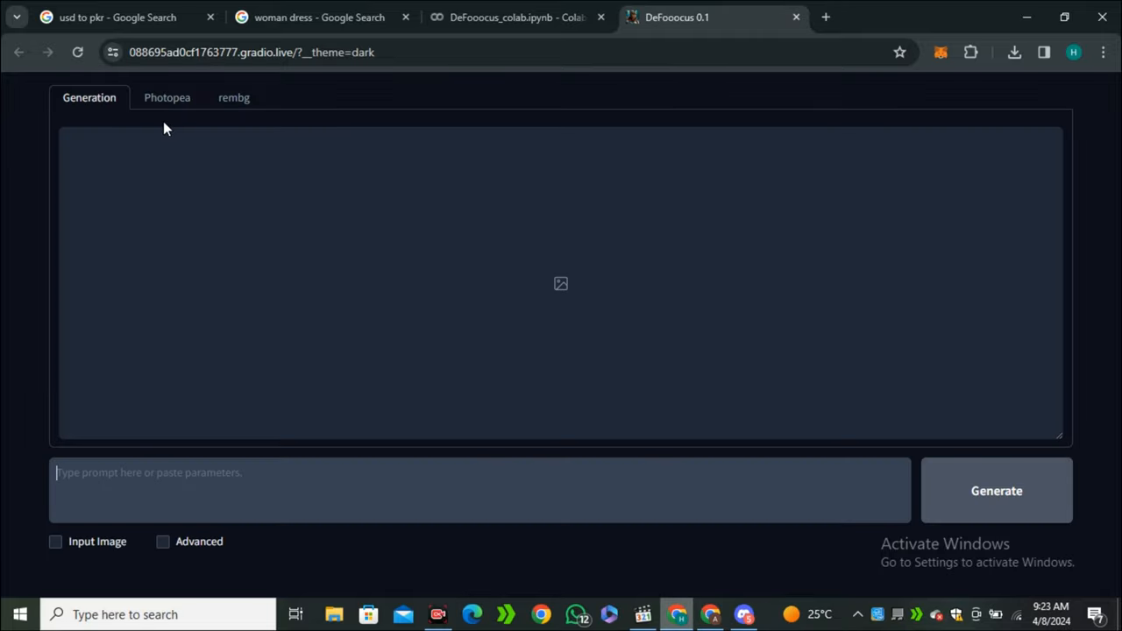
pyautogui.click(167, 98)
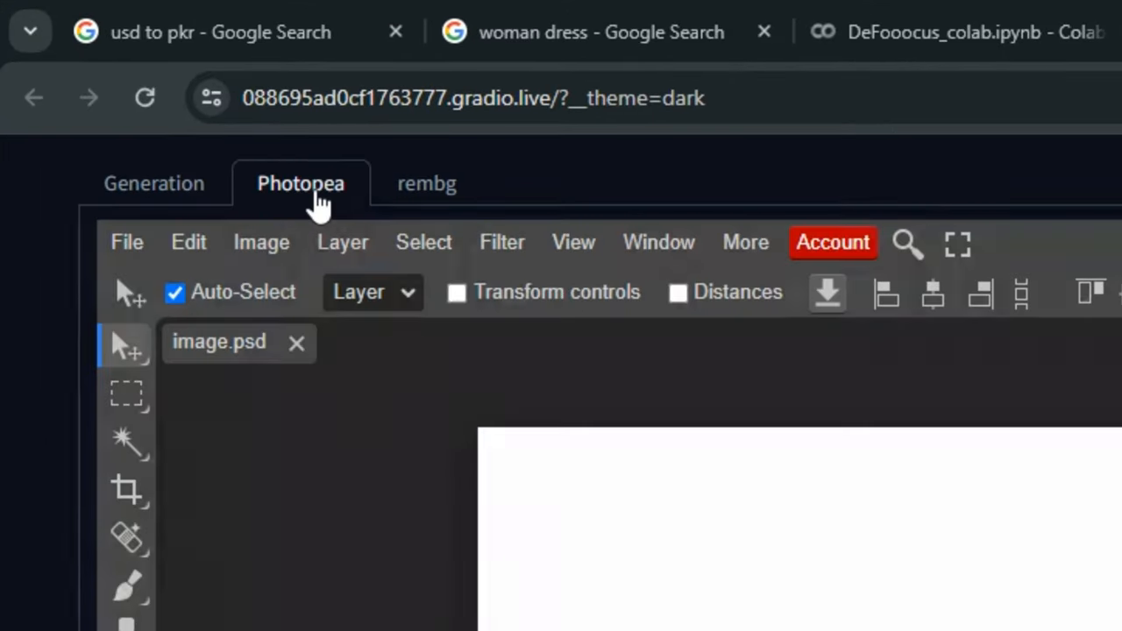
pyautogui.click(428, 184)
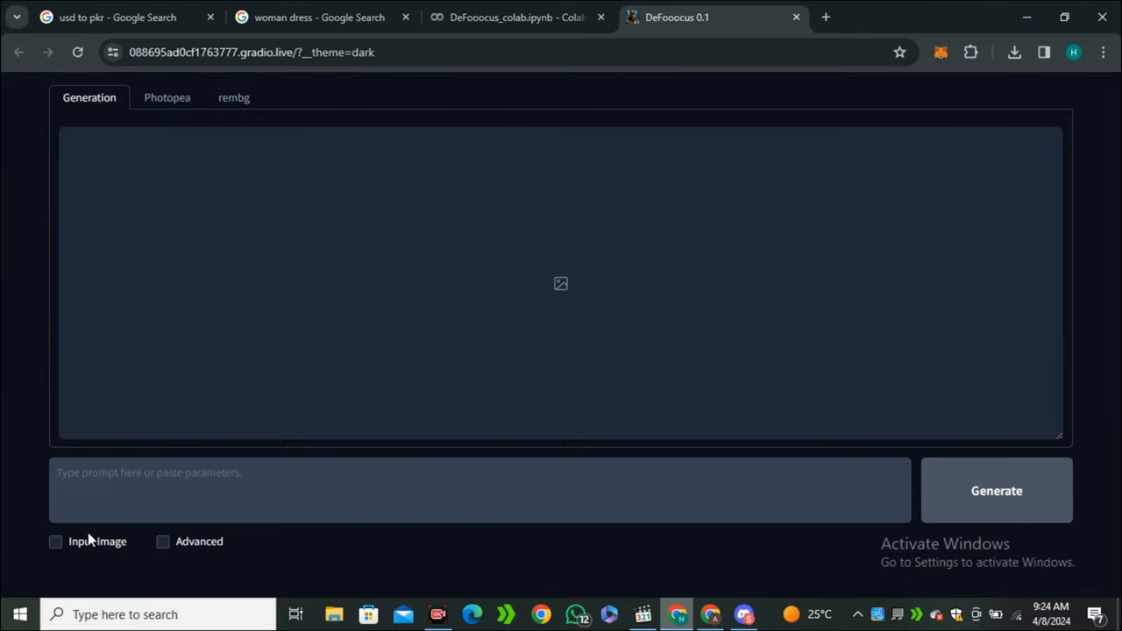
# Enable Input Image and browse the metadata and background-removal features before the Image Prompt options
pyautogui.click(56, 540)
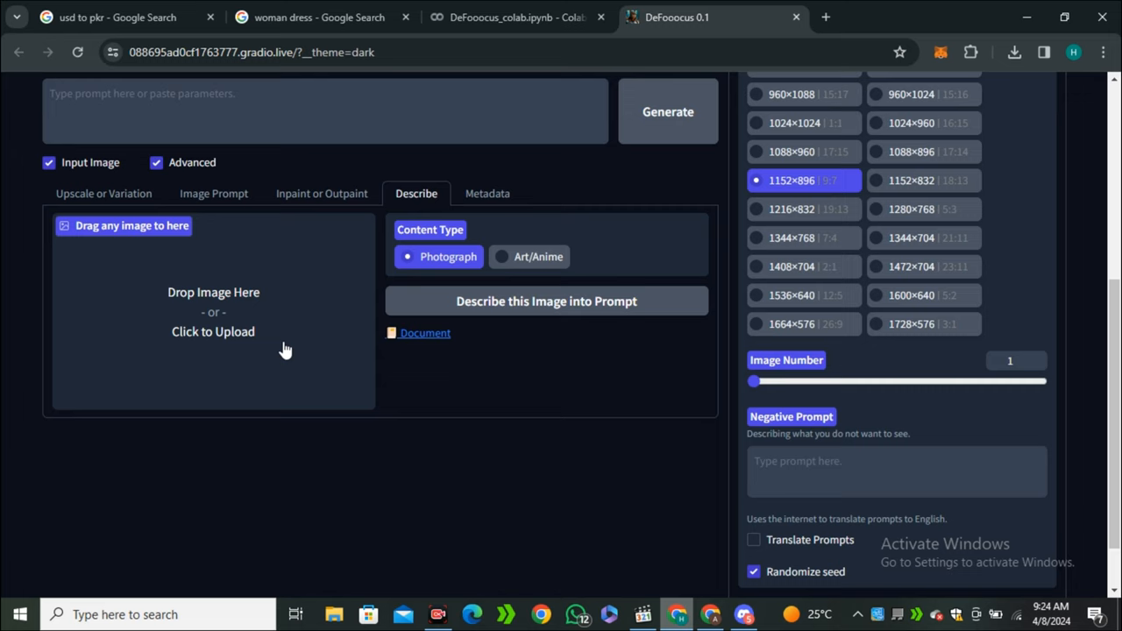
pyautogui.moveTo(488, 193)
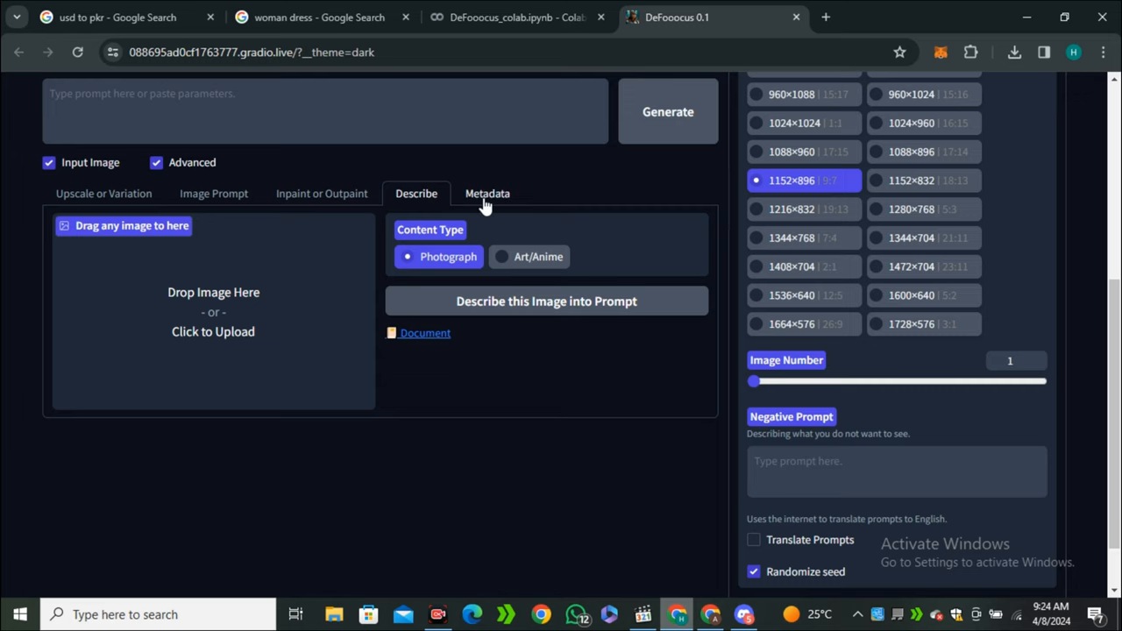
pyautogui.click(487, 193)
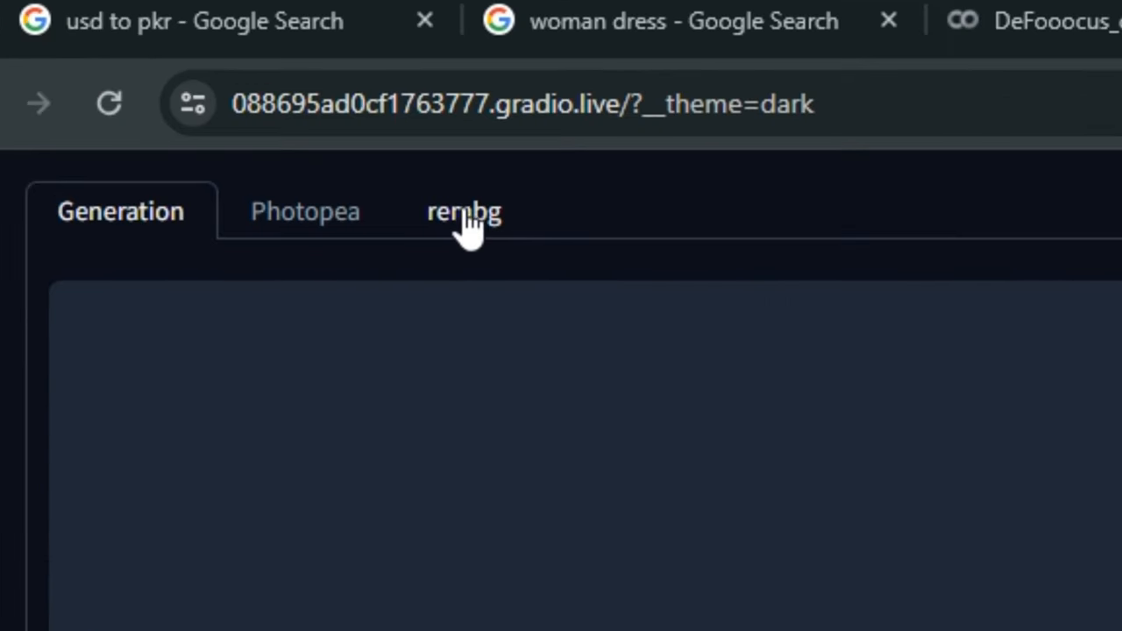
pyautogui.click(462, 211)
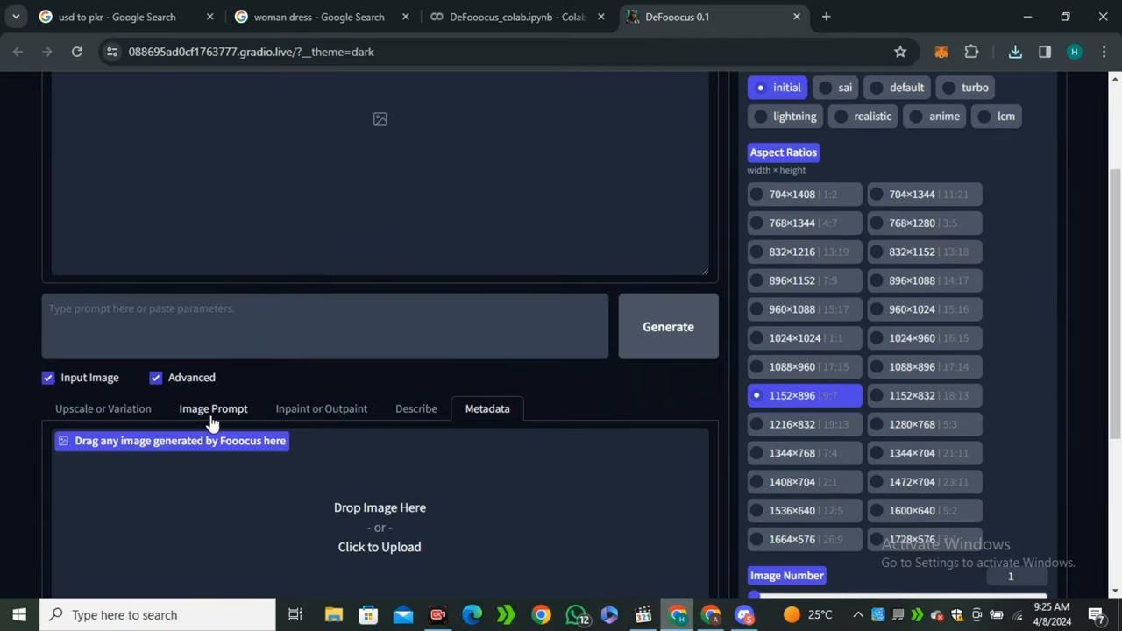
pyautogui.click(379, 547)
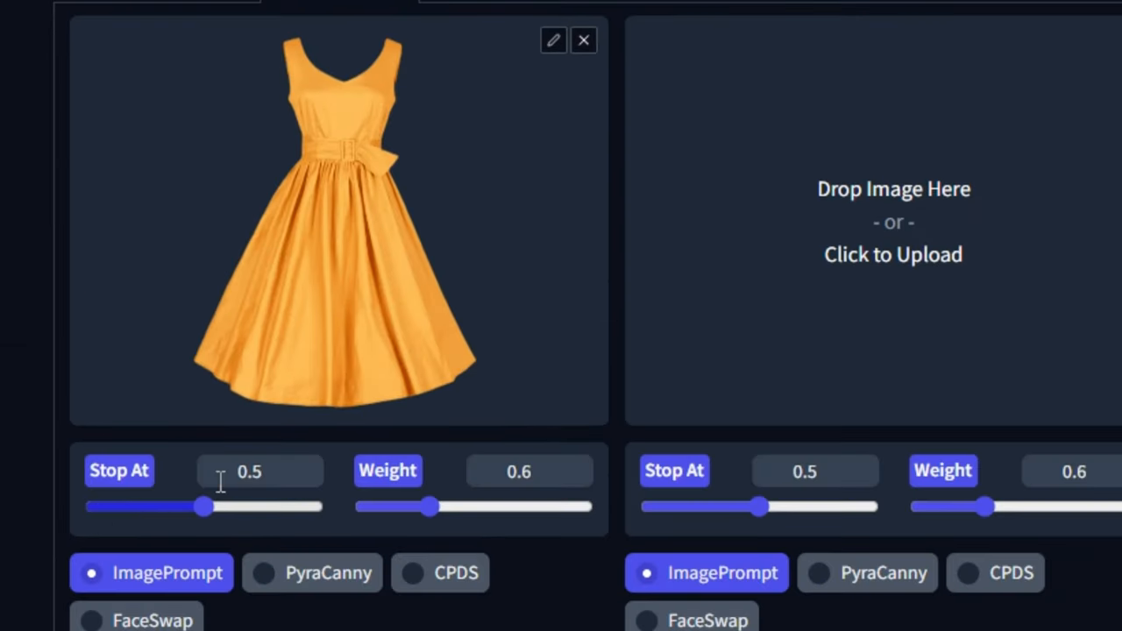
# Raise the yellow dress image prompt to Stop At 0.84 and Weight 0.962
pyautogui.moveTo(202, 507); pyautogui.dragTo(242, 426)
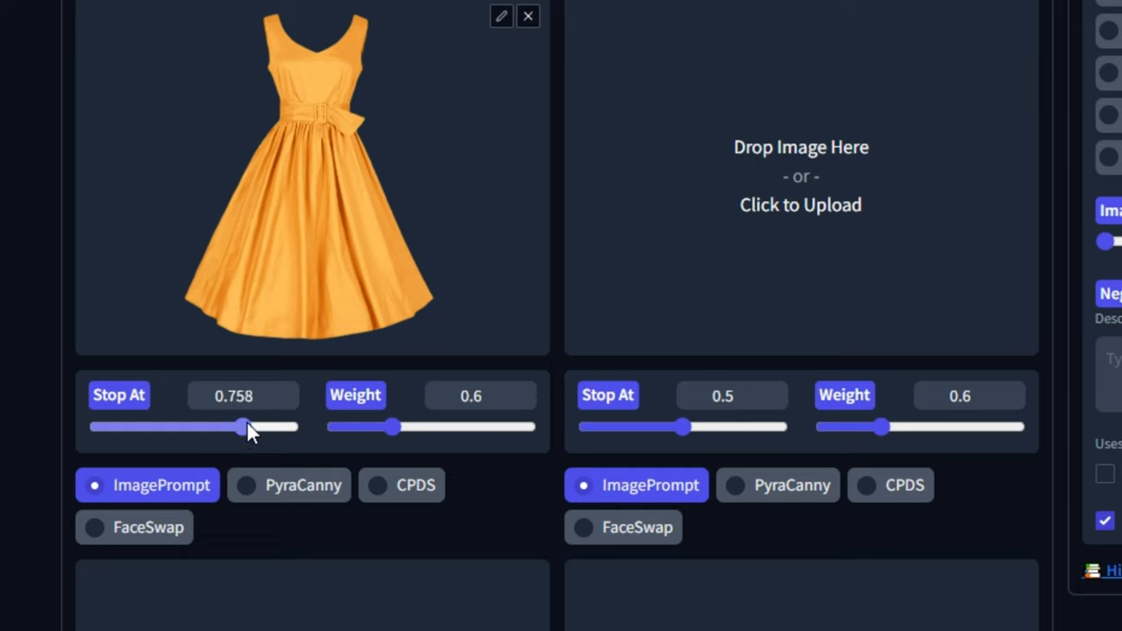
pyautogui.moveTo(242, 428); pyautogui.dragTo(255, 428)
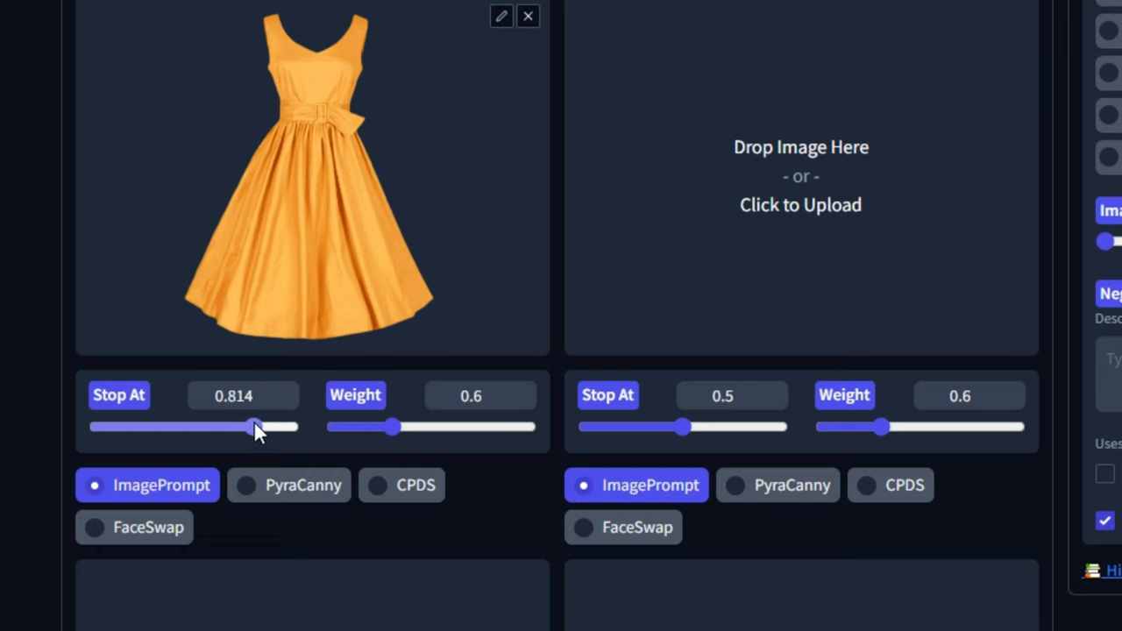
pyautogui.moveTo(389, 428); pyautogui.dragTo(424, 427)
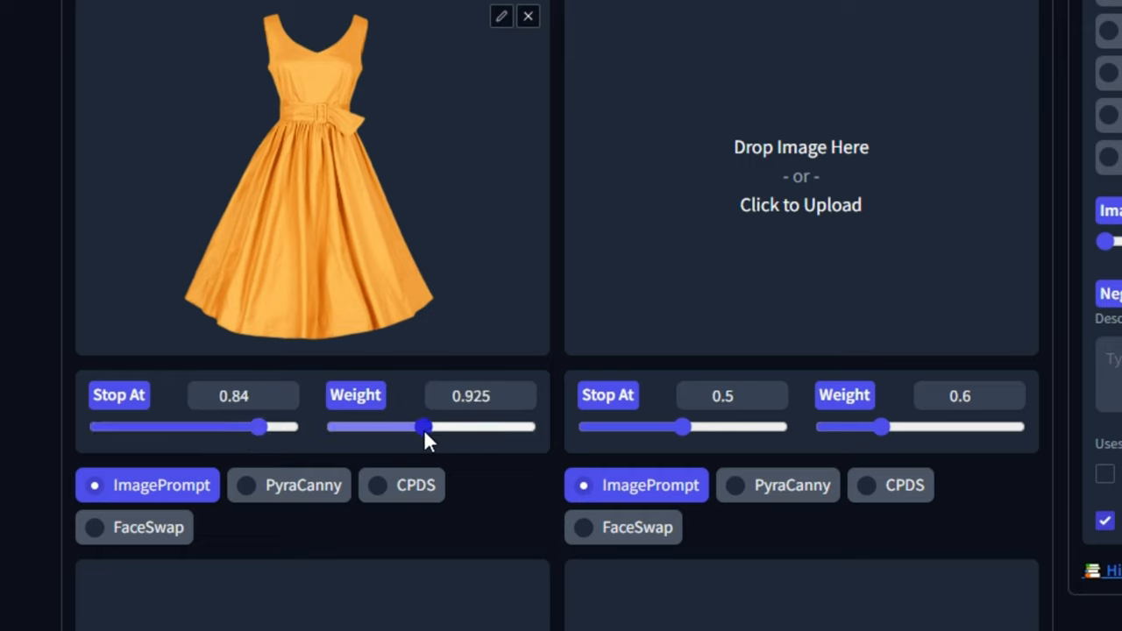
pyautogui.moveTo(423, 428); pyautogui.dragTo(428, 428)
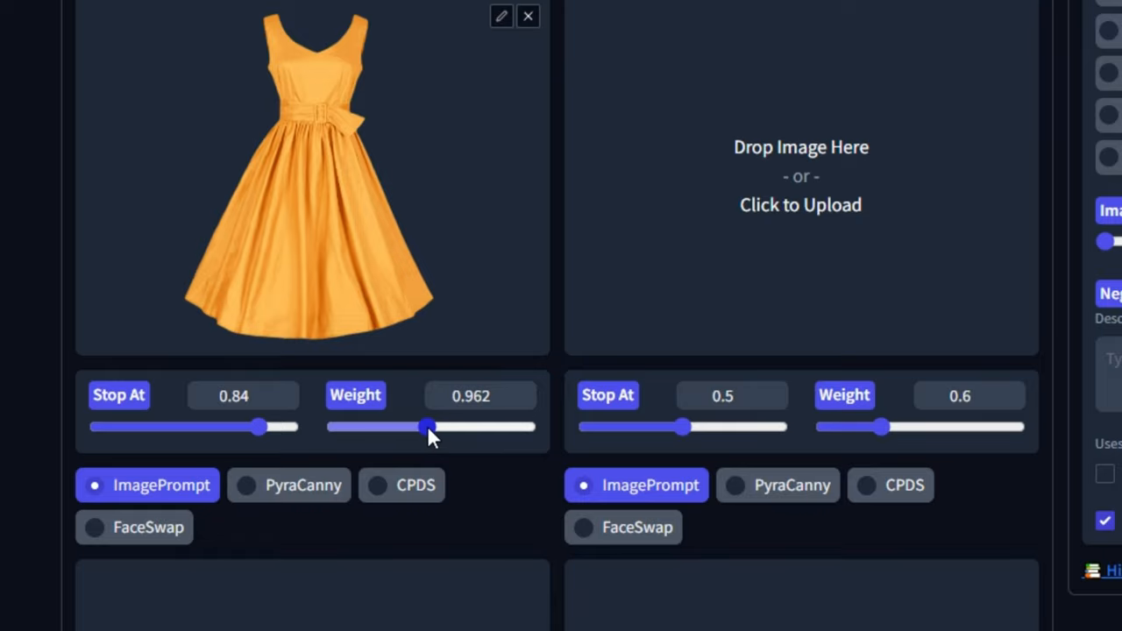
pyautogui.moveTo(428, 428); pyautogui.dragTo(427, 428)
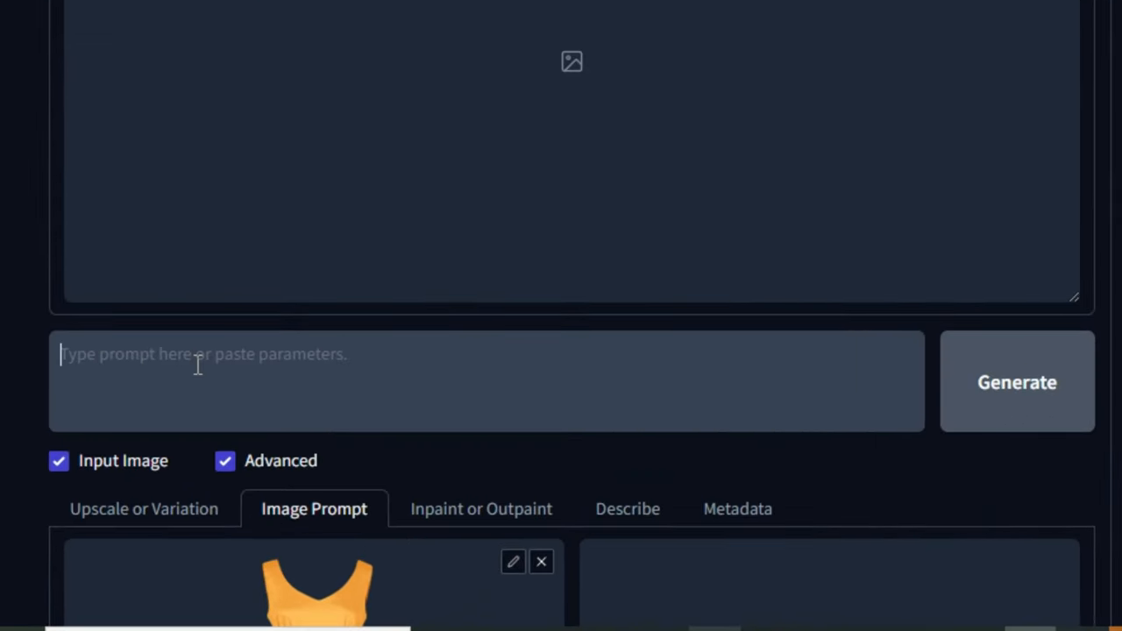
# Generate 'A beautiful woman in yellow golden dress' using the dress image prompt
pyautogui.write('A beautiful woman in yellow golden dress')
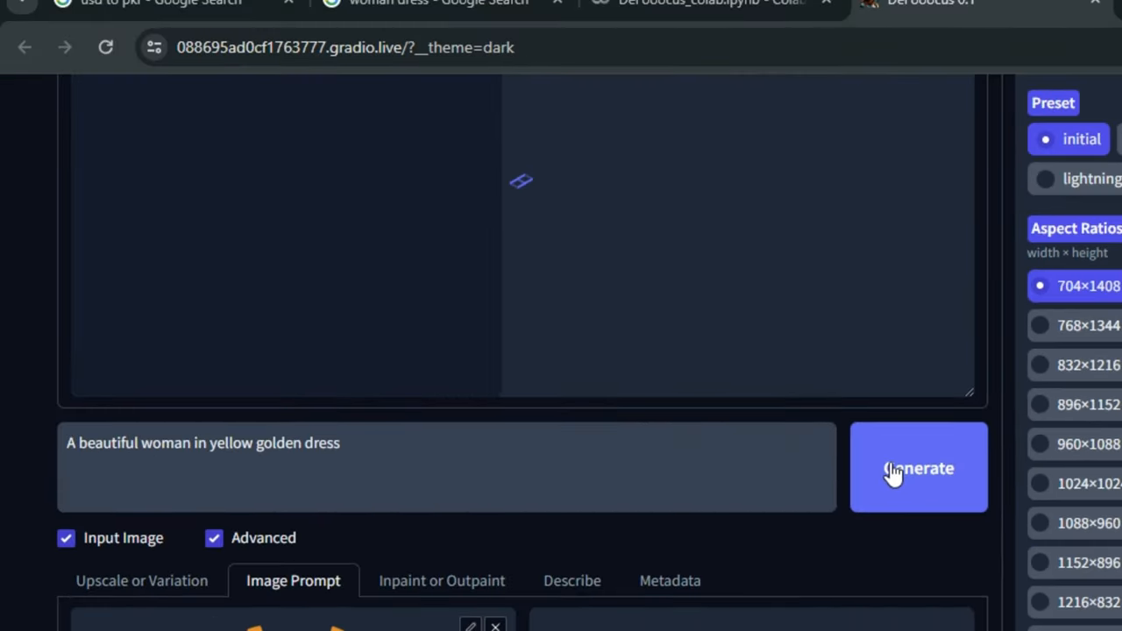
pyautogui.click(918, 466)
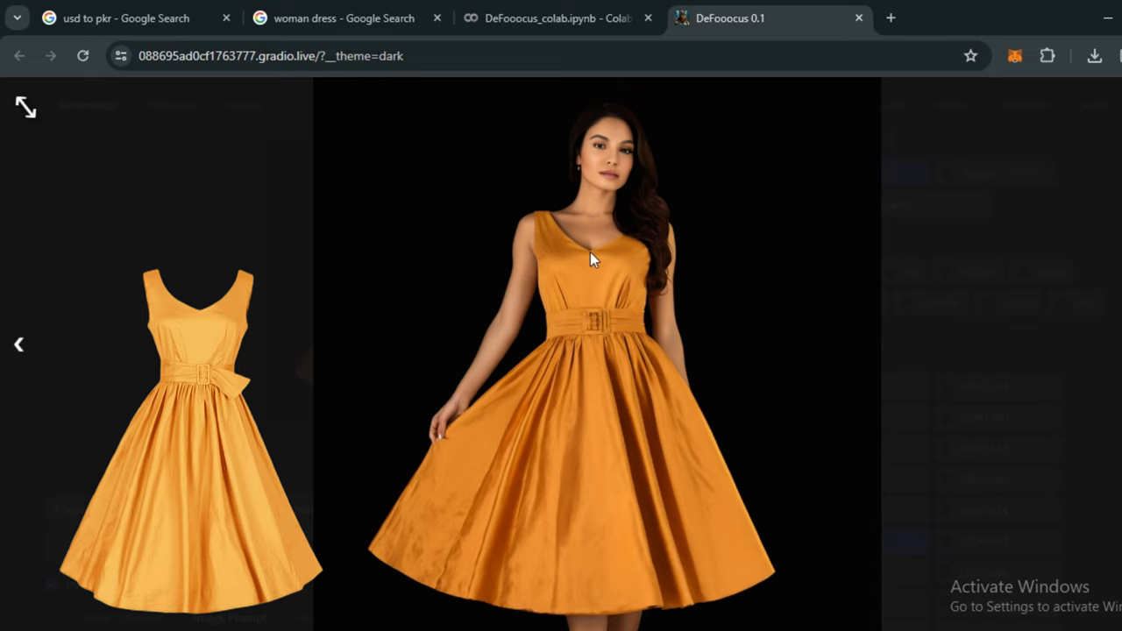
pyautogui.moveTo(932, 305)
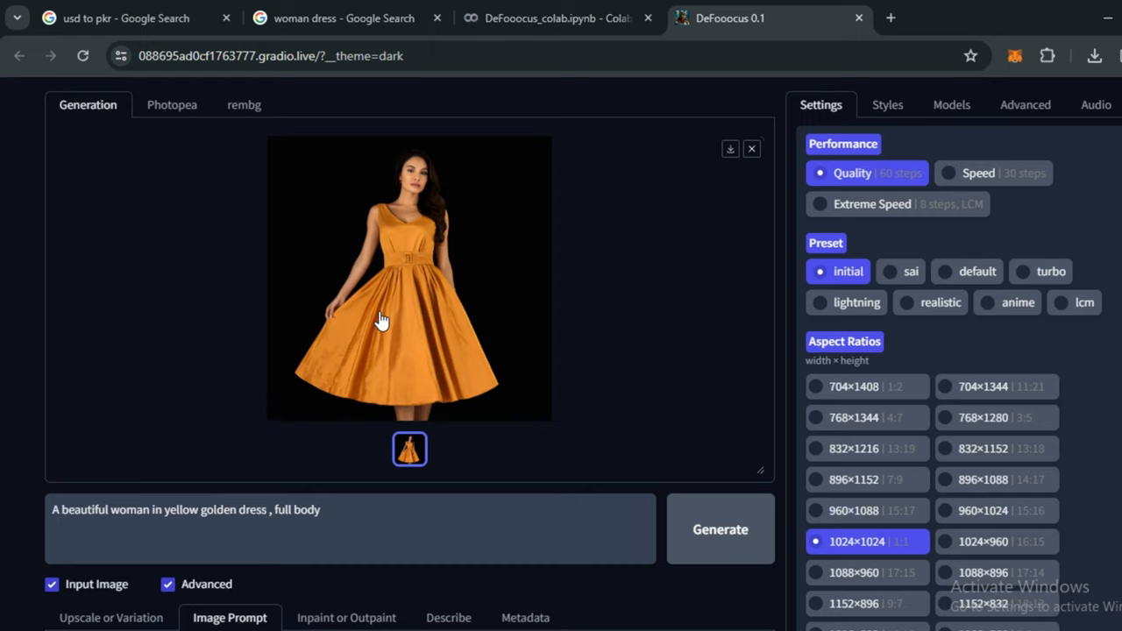
# Reload the yellow dress image (13) as the image prompt with Stop At about 0.865
pyautogui.scroll(-3)
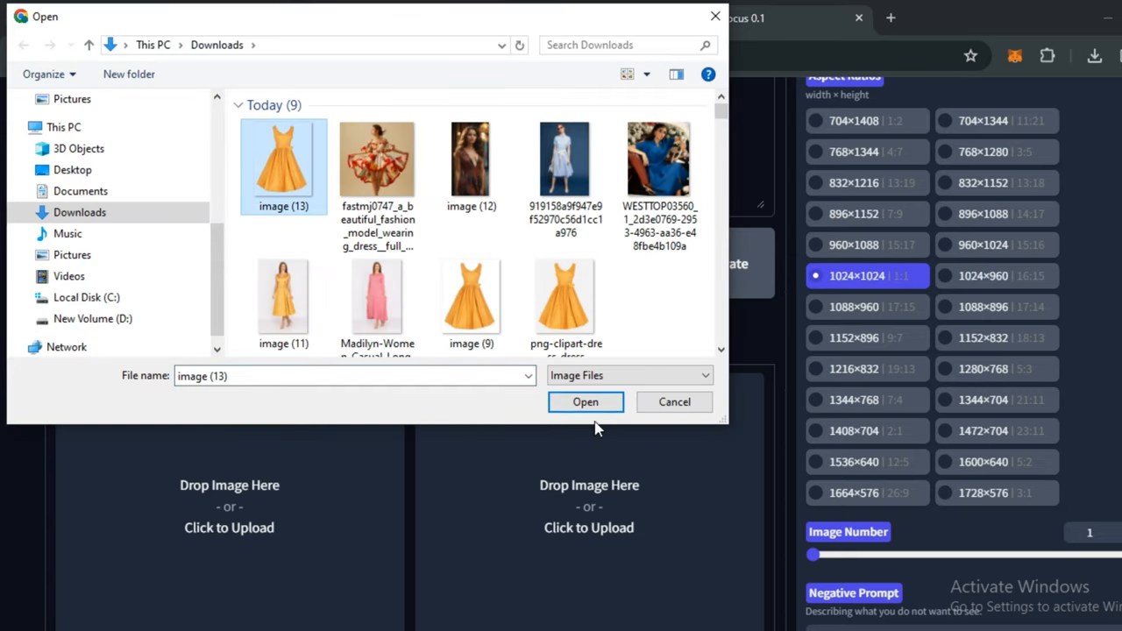
pyautogui.click(586, 401)
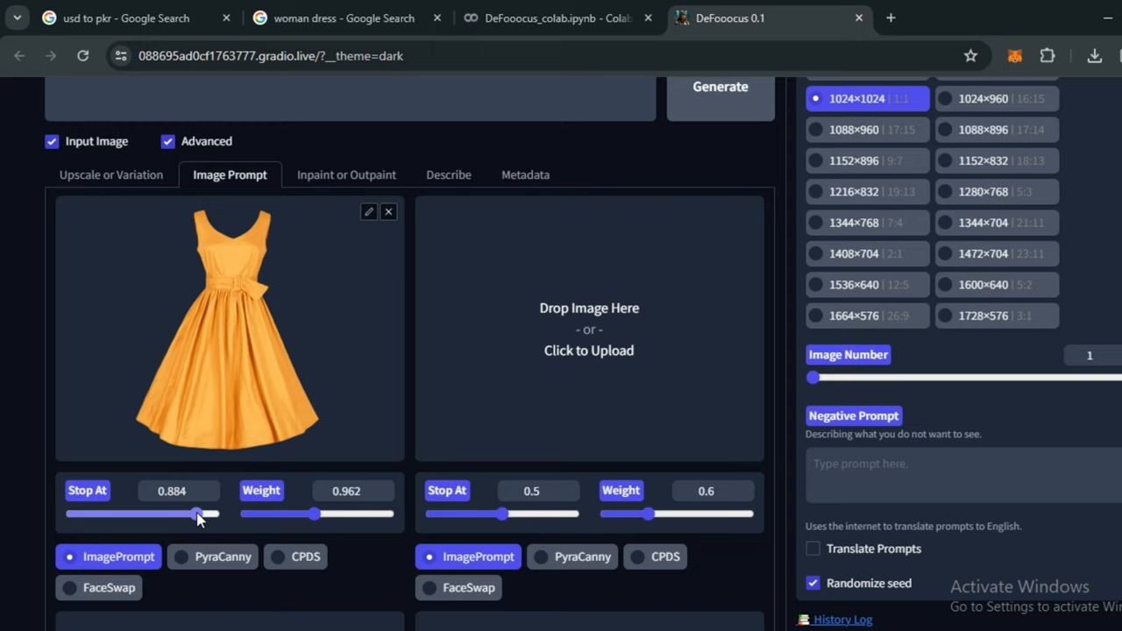
pyautogui.moveTo(200, 514); pyautogui.dragTo(194, 514)
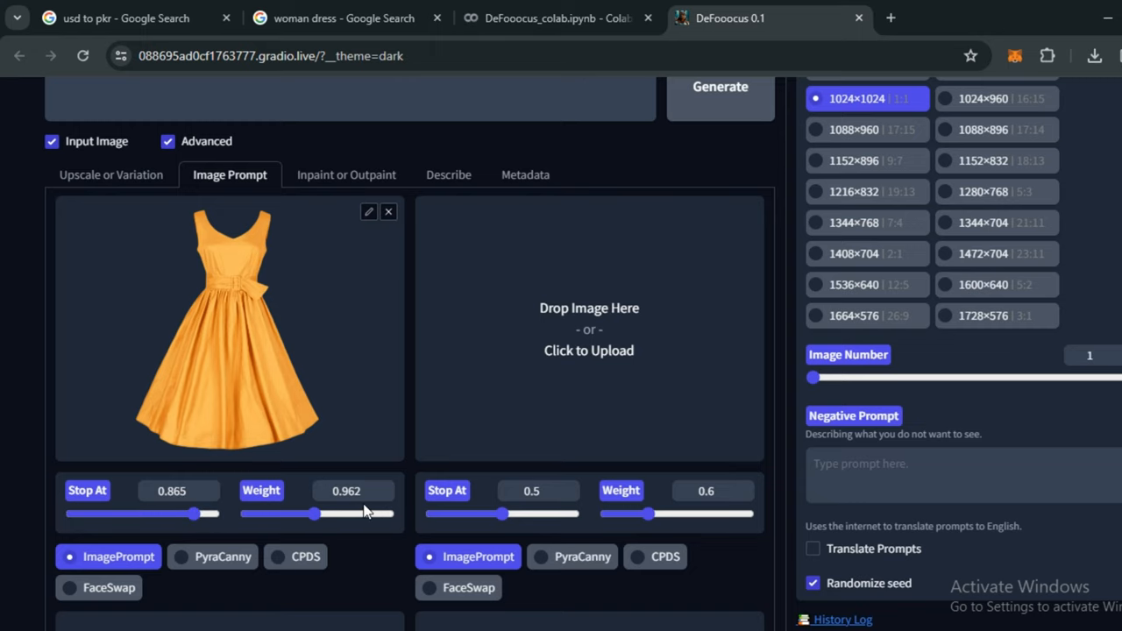
pyautogui.moveTo(344, 512)
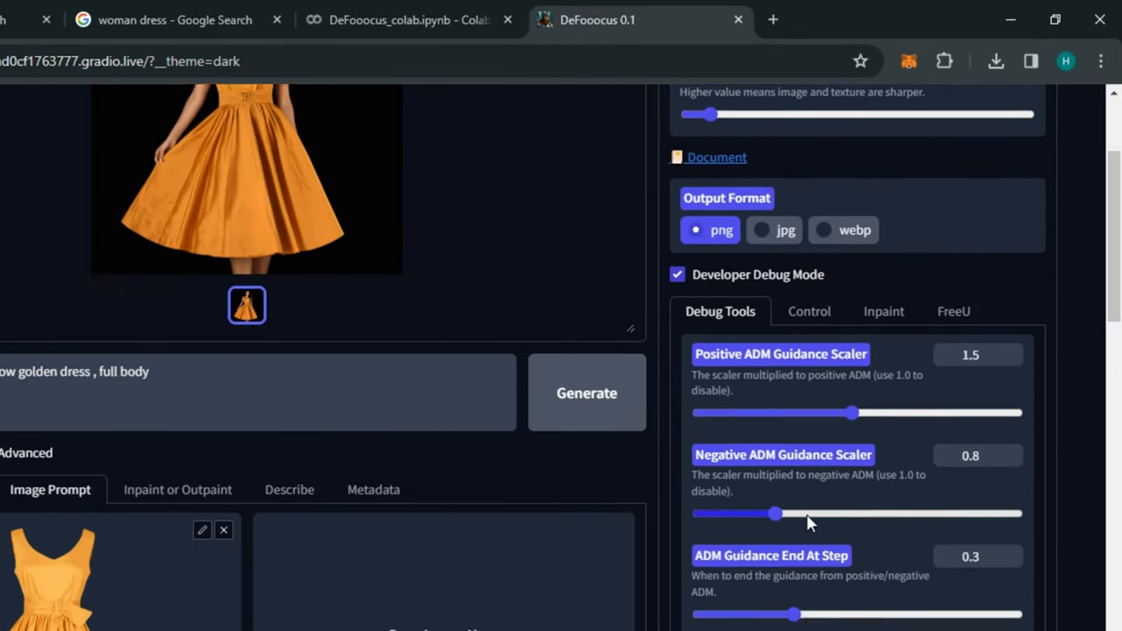
# Enable Mixing Image Prompt and Inpaint, then load the woman's photo for inpainting
pyautogui.click(809, 207)
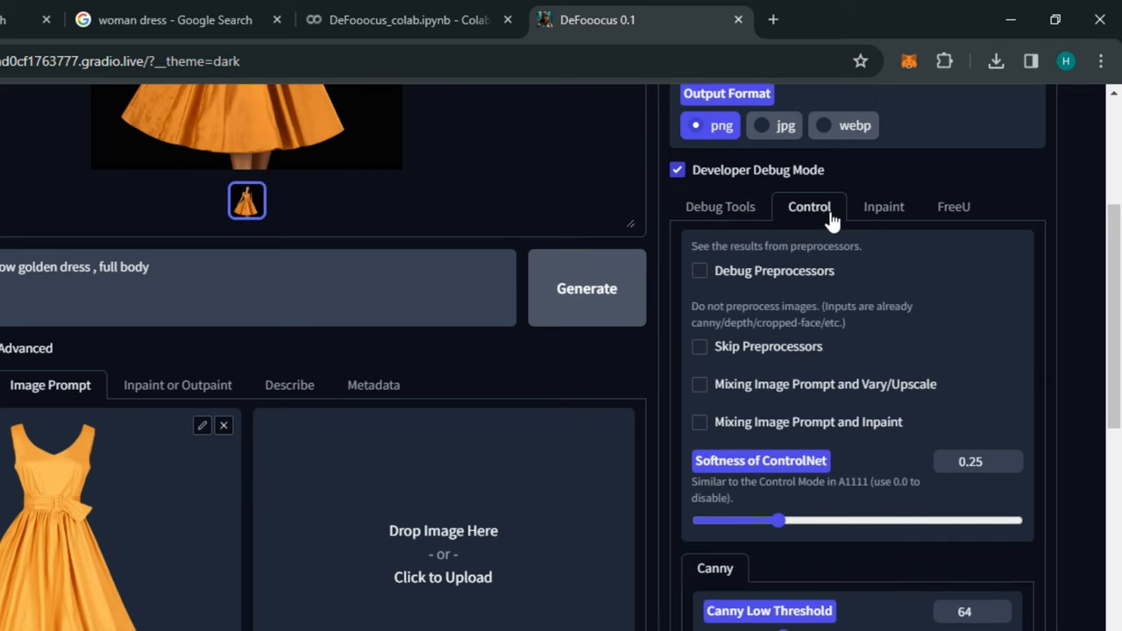
pyautogui.moveTo(733, 431)
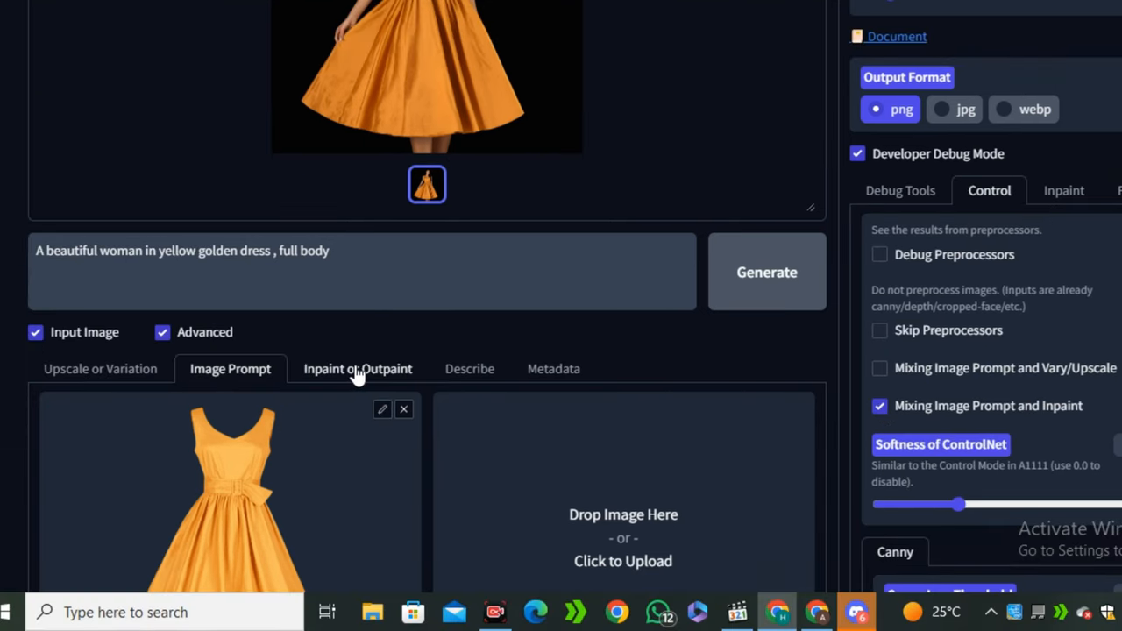
pyautogui.click(357, 368)
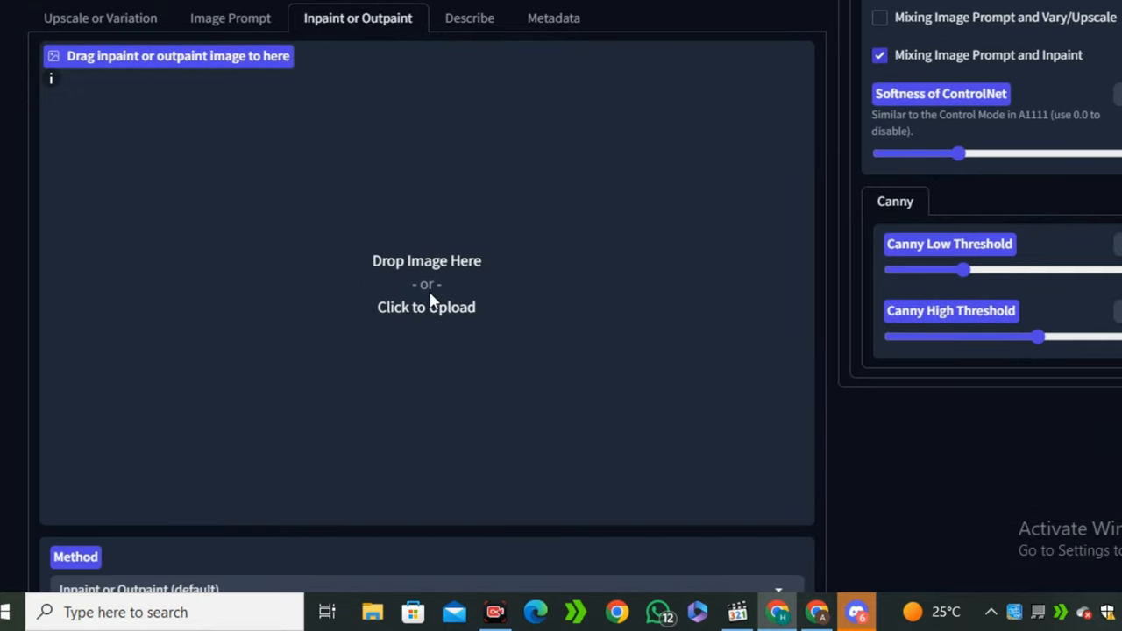
pyautogui.click(426, 306)
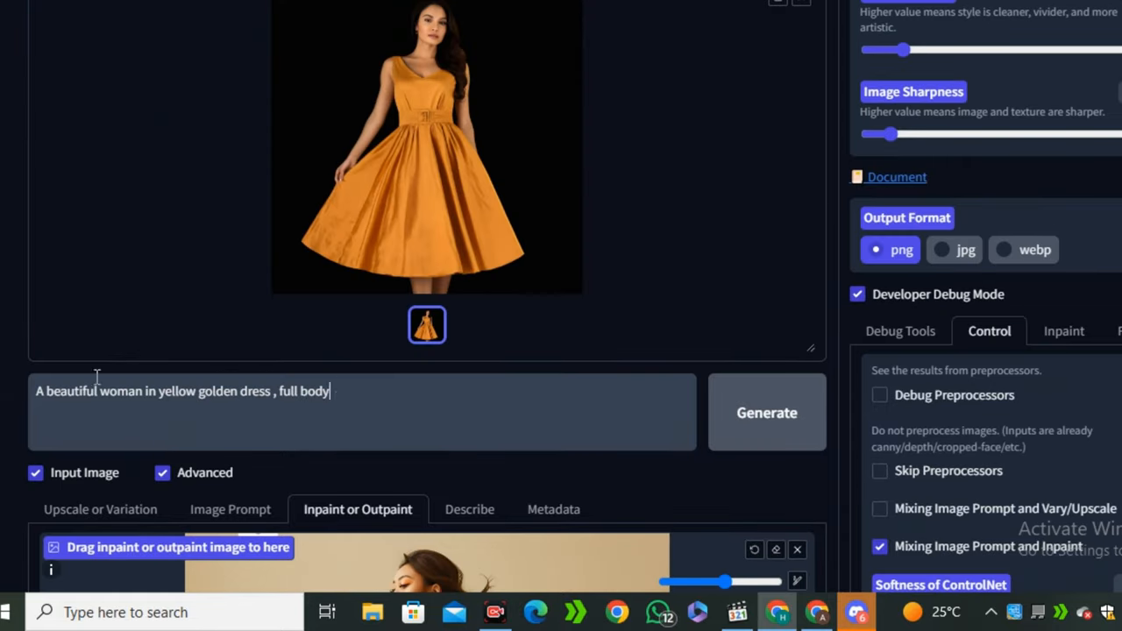
# Clear the text prompt, keeping the yellow dress image prompt active
pyautogui.click(766, 412)
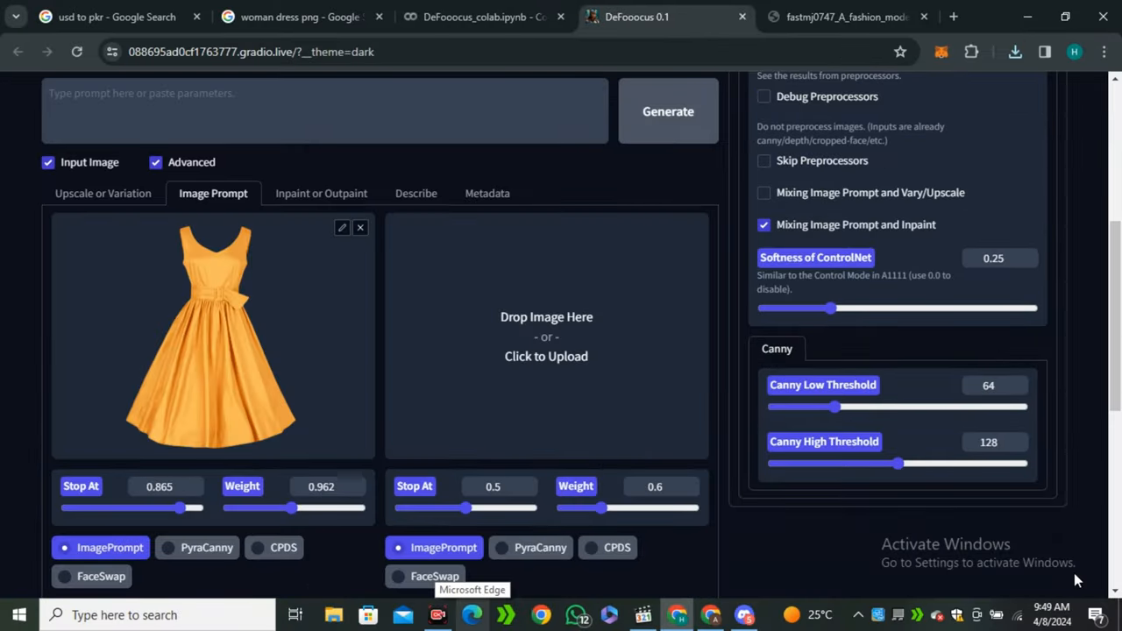
pyautogui.moveTo(344, 279)
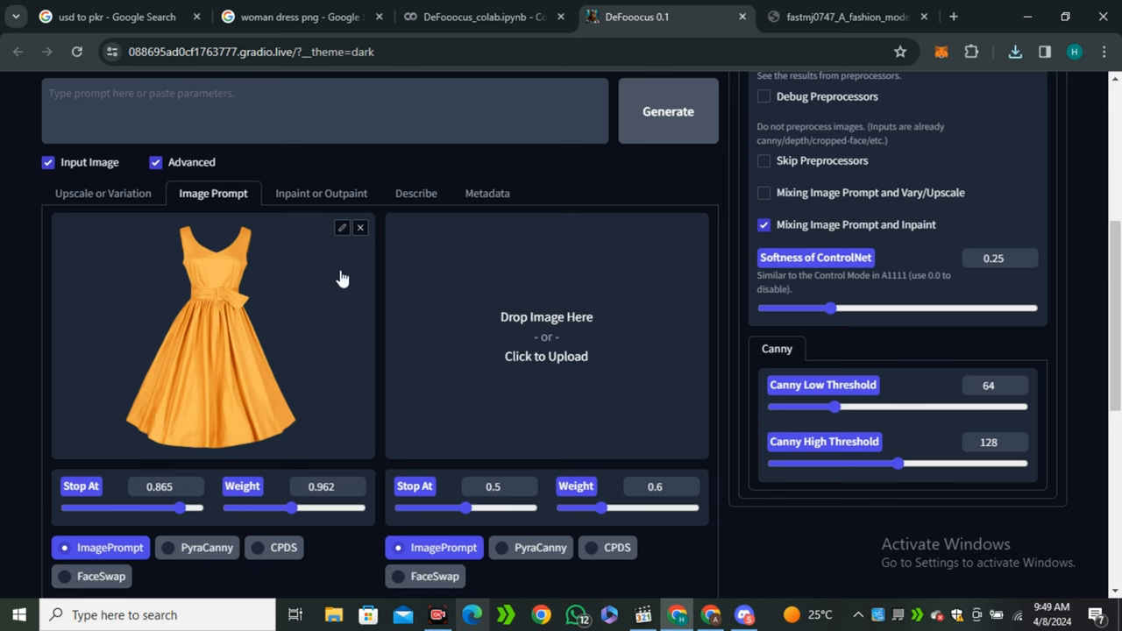
# Swap in the red dress image prompt, mask the woman's blue dress and generate the inpaint
pyautogui.click(546, 355)
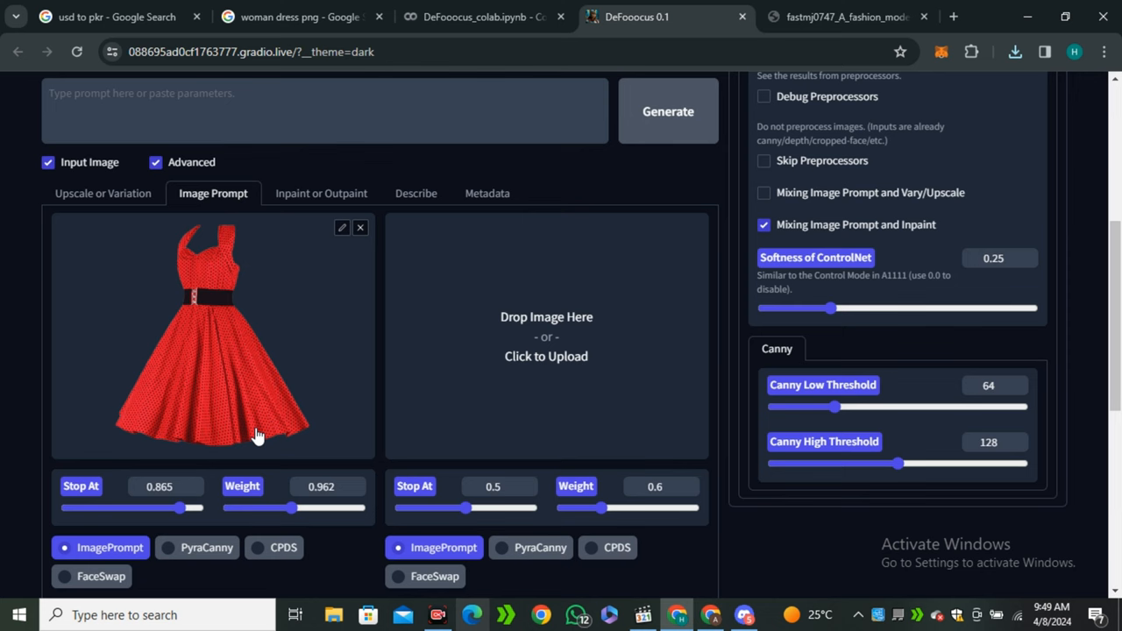
pyautogui.click(321, 192)
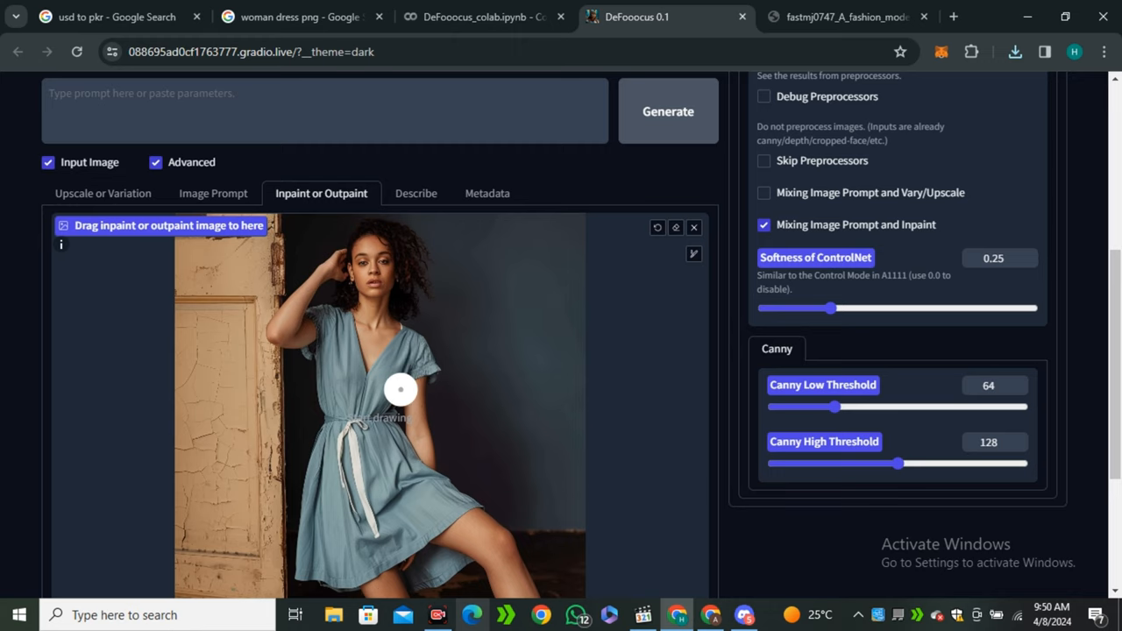
pyautogui.moveTo(400, 389); pyautogui.dragTo(400, 358)
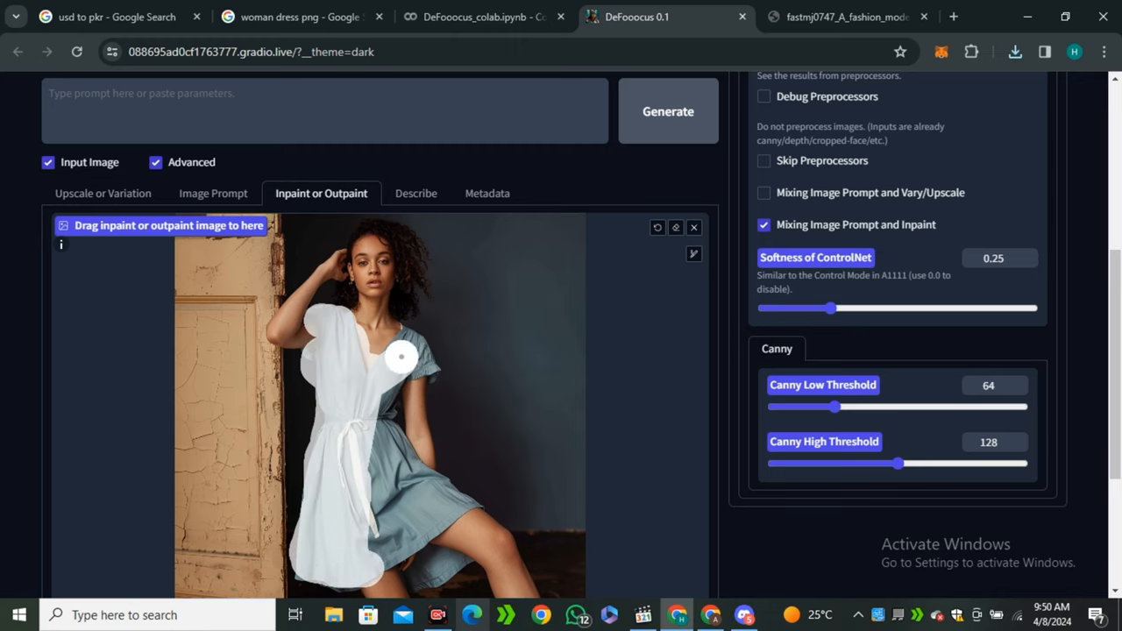
pyautogui.scroll(-3)
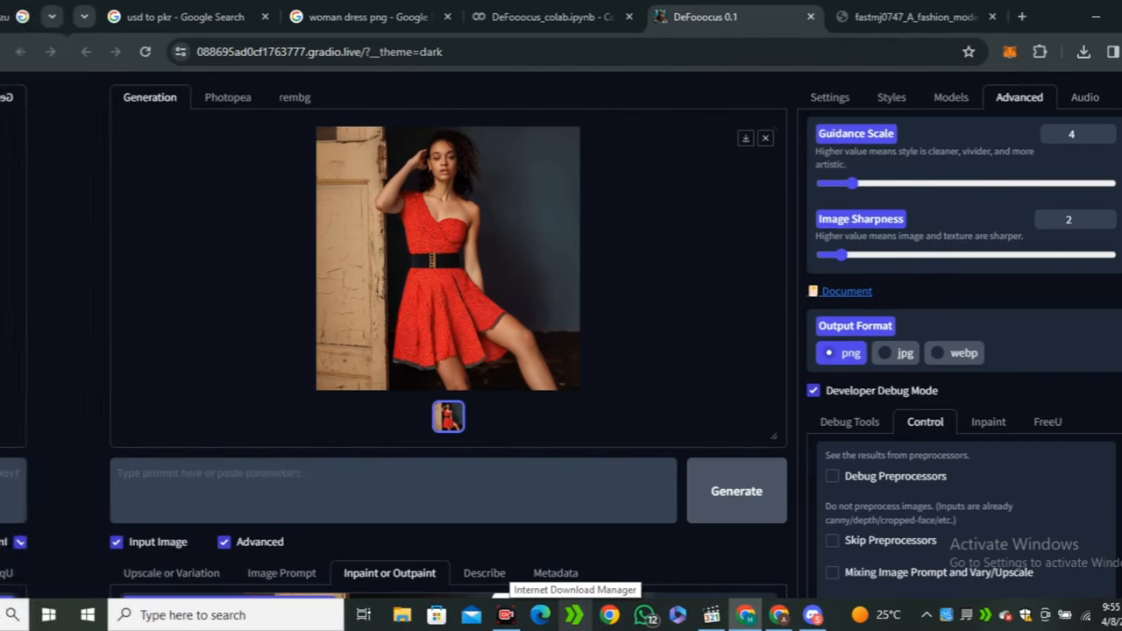
# Inspect the red-dress result enlarged, then enlarge the earlier session's yellow-dress render
pyautogui.click(447, 260)
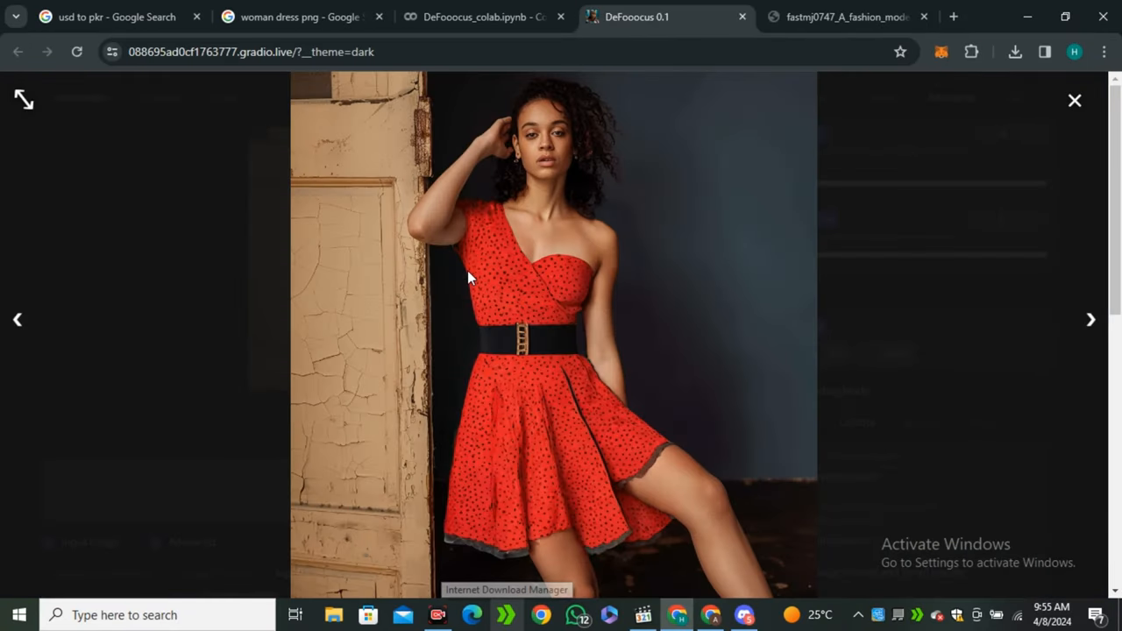
pyautogui.click(1075, 100)
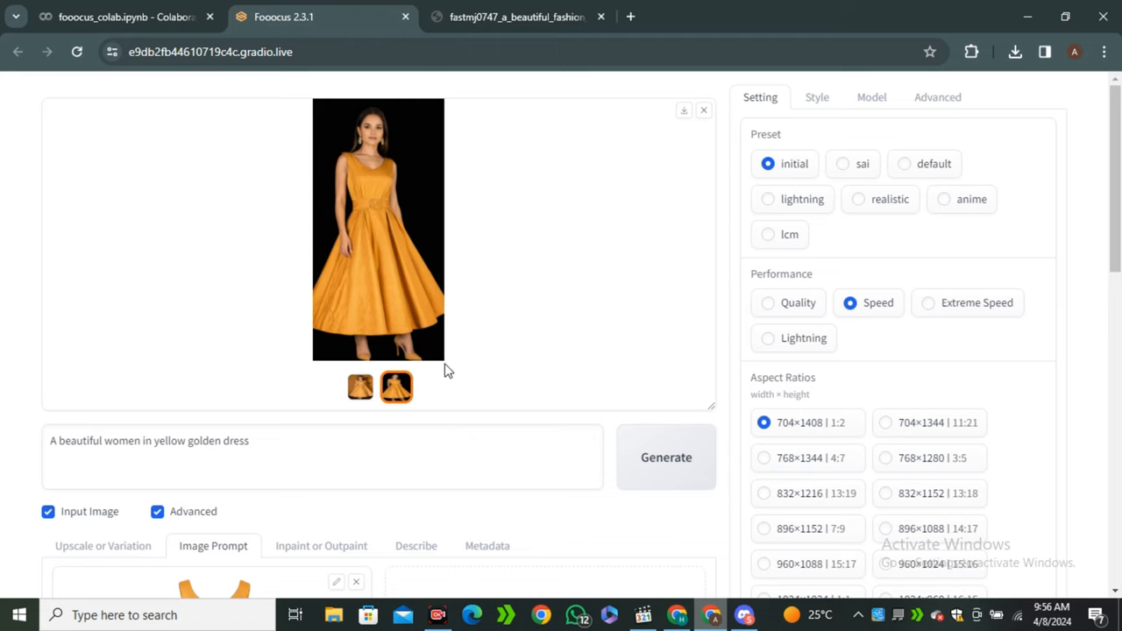
pyautogui.click(378, 230)
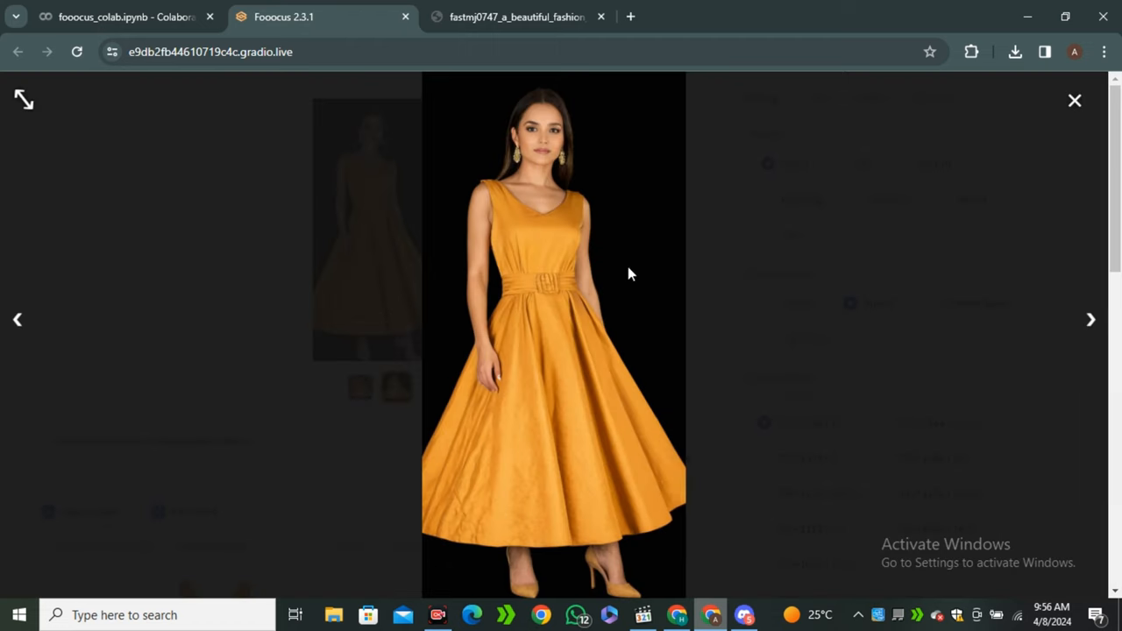